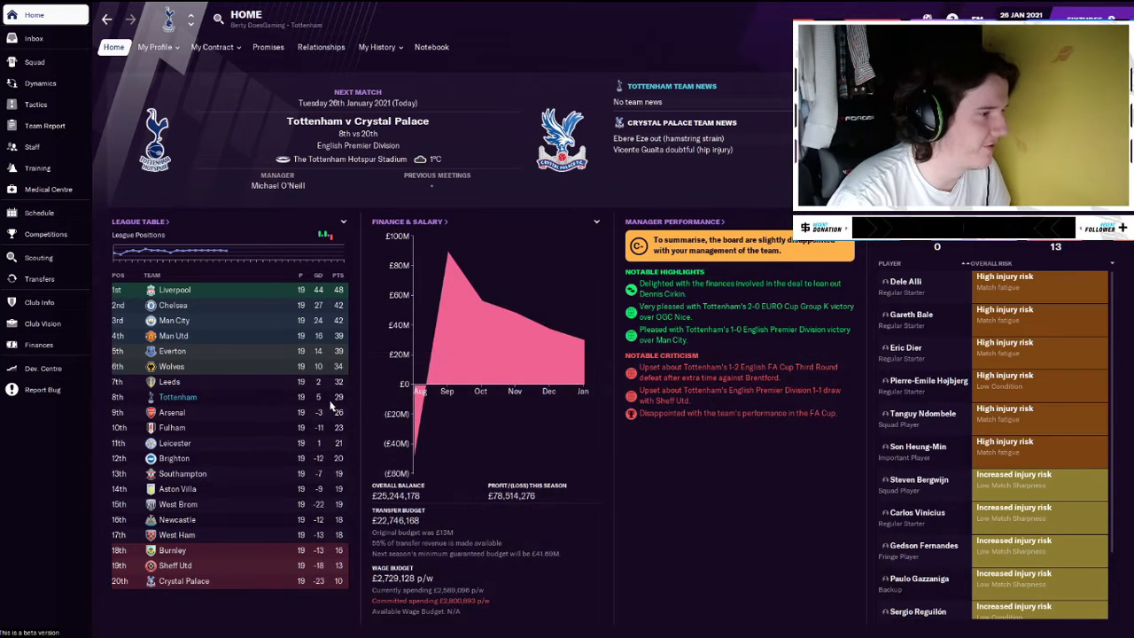
mouse_move(345, 398)
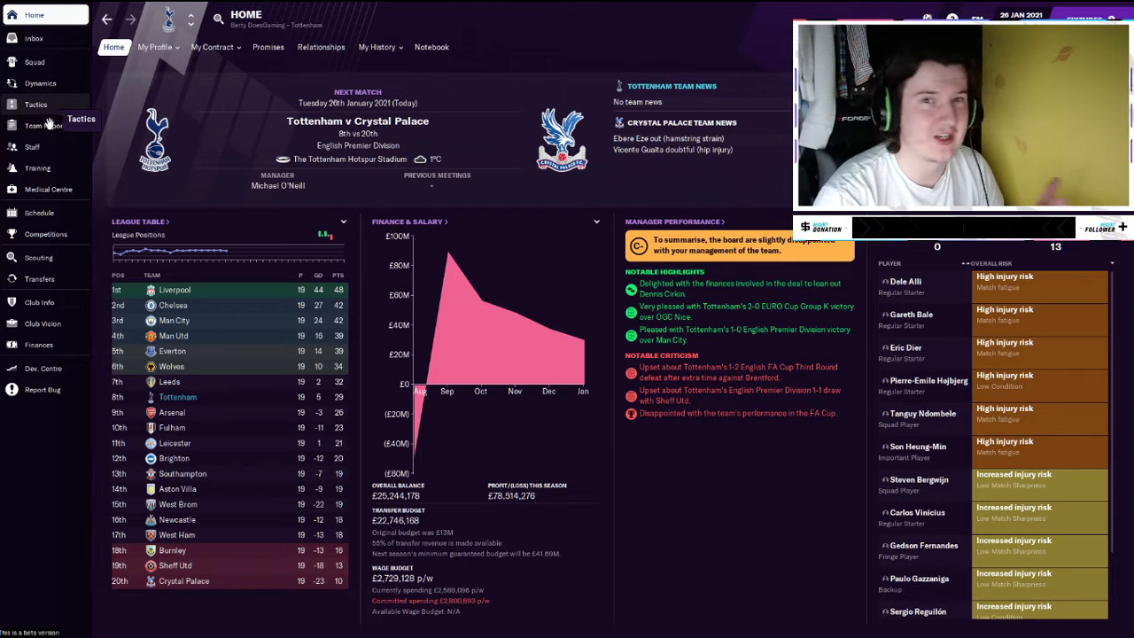
- Show Tottenham's fixtures, with recent results and today's Crystal Palace match
click(36, 104)
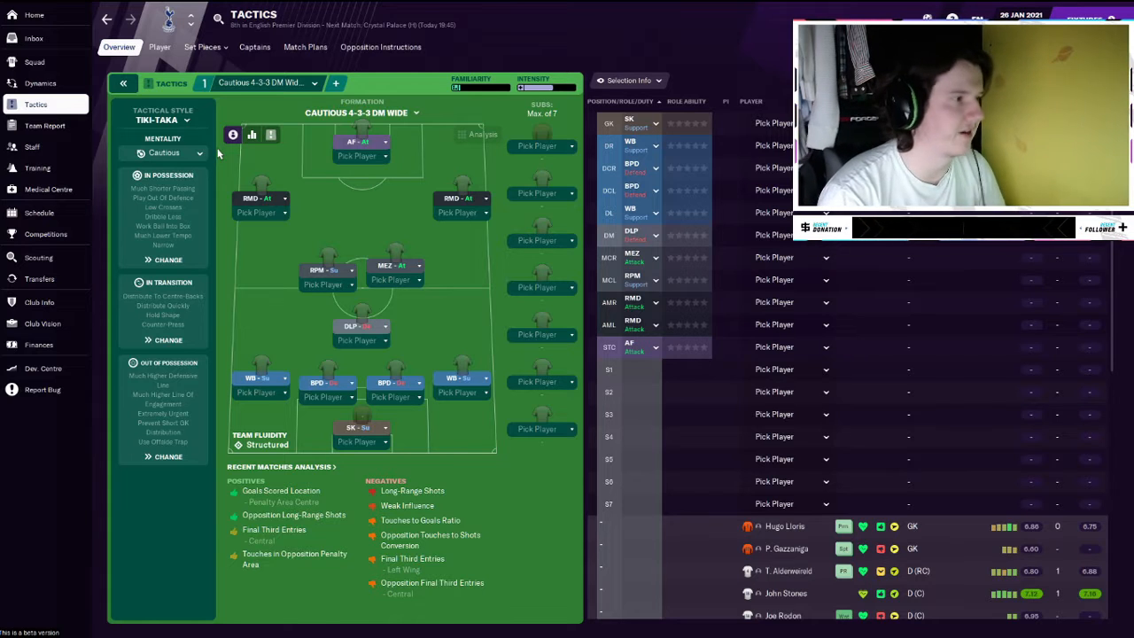
mouse_move(35, 62)
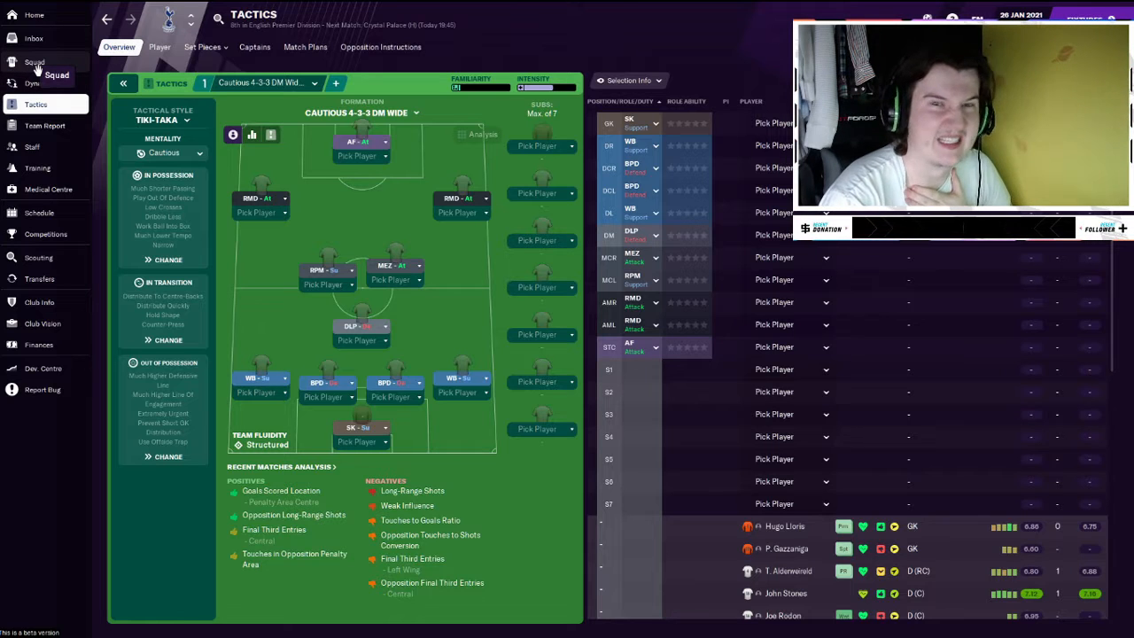
click(34, 14)
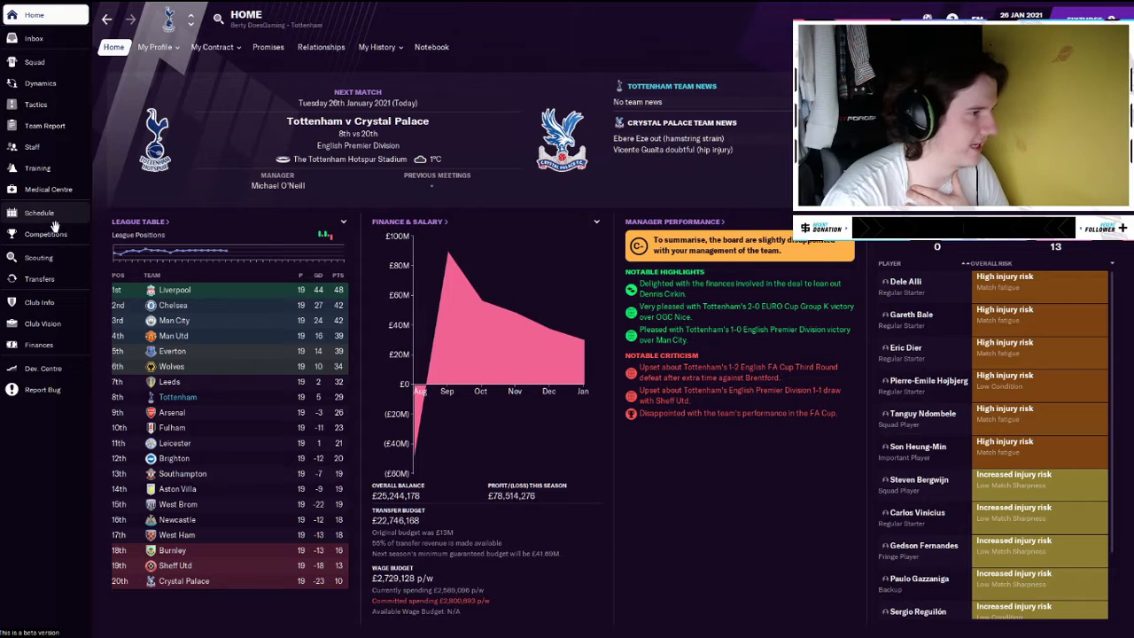
click(39, 213)
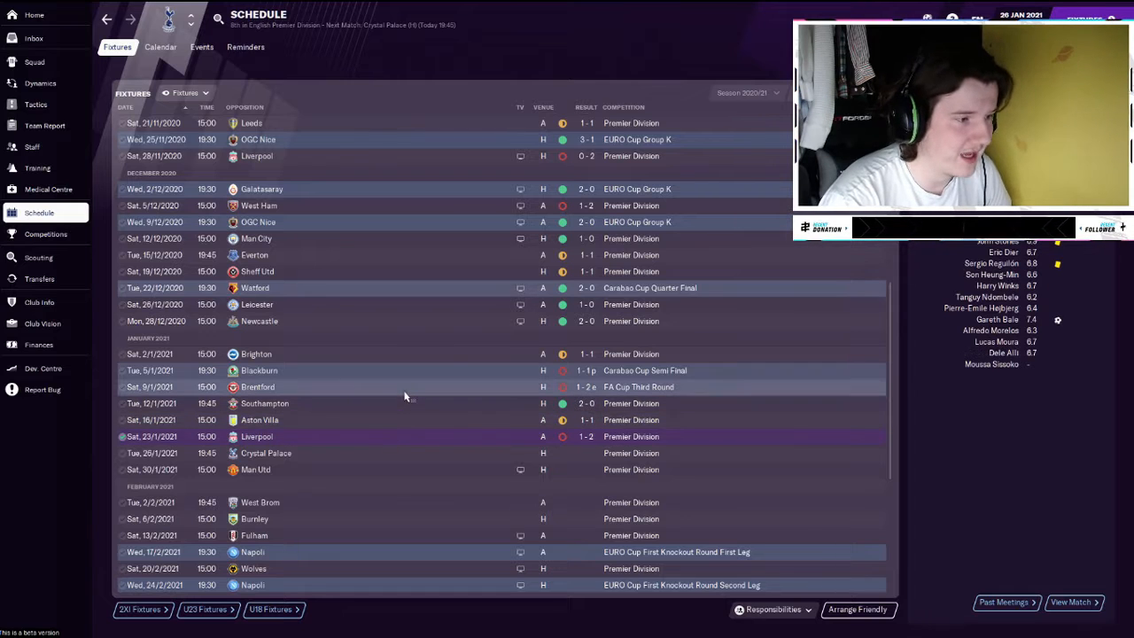
mouse_move(404, 390)
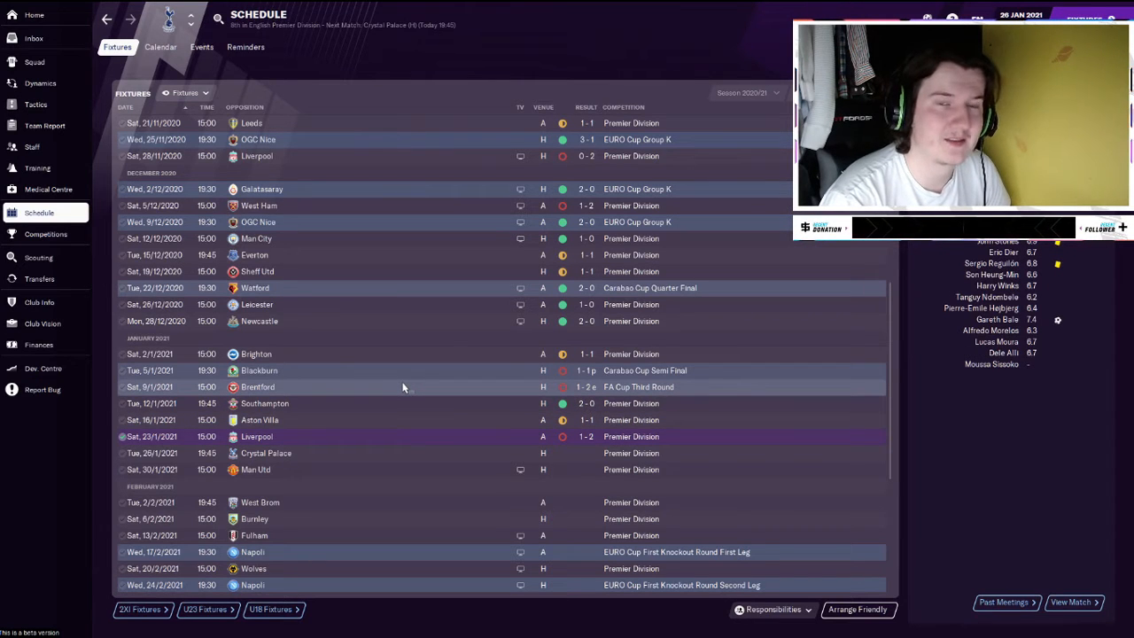
- Return to the tactics overview showing the cautious Tiki-Taka 4-3-3 DM Wide setup
click(35, 104)
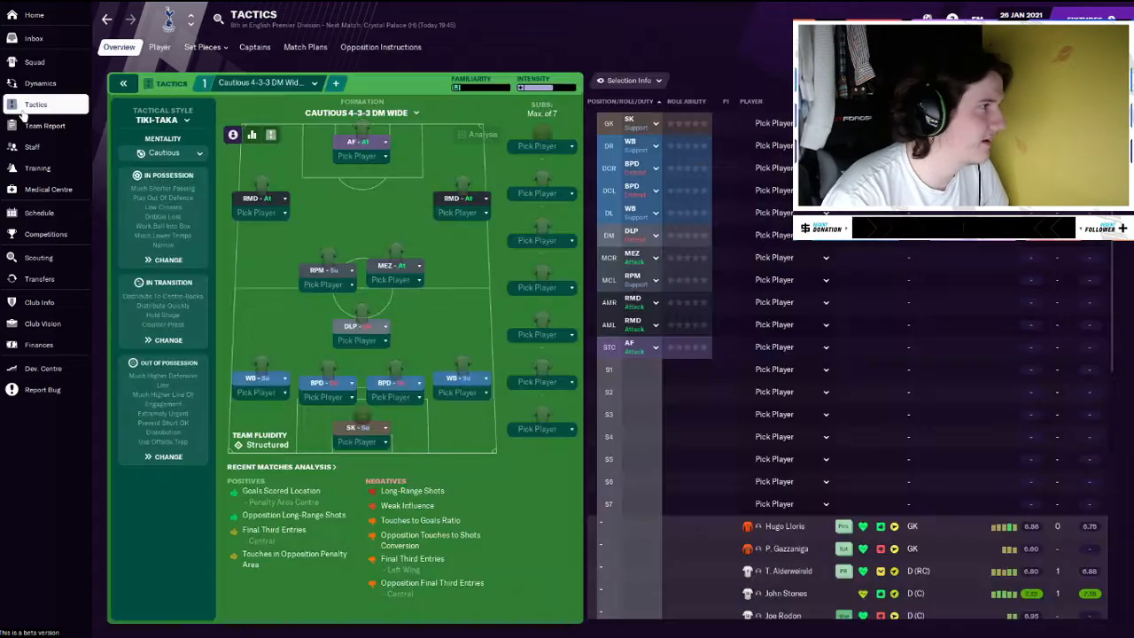
mouse_move(35, 105)
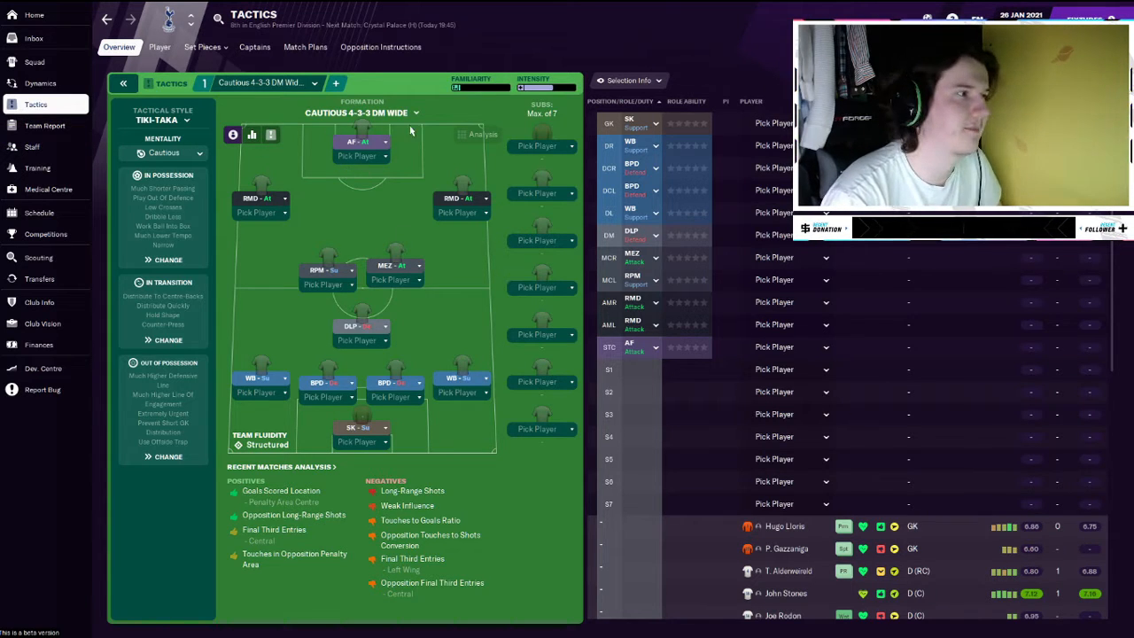
mouse_move(315, 225)
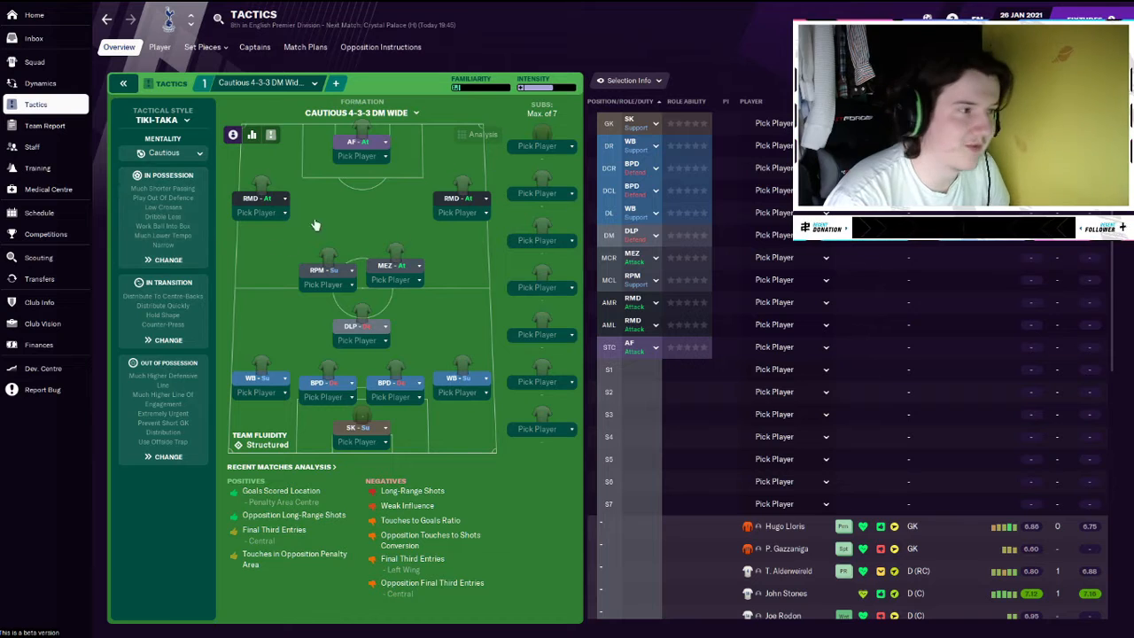
mouse_move(403, 214)
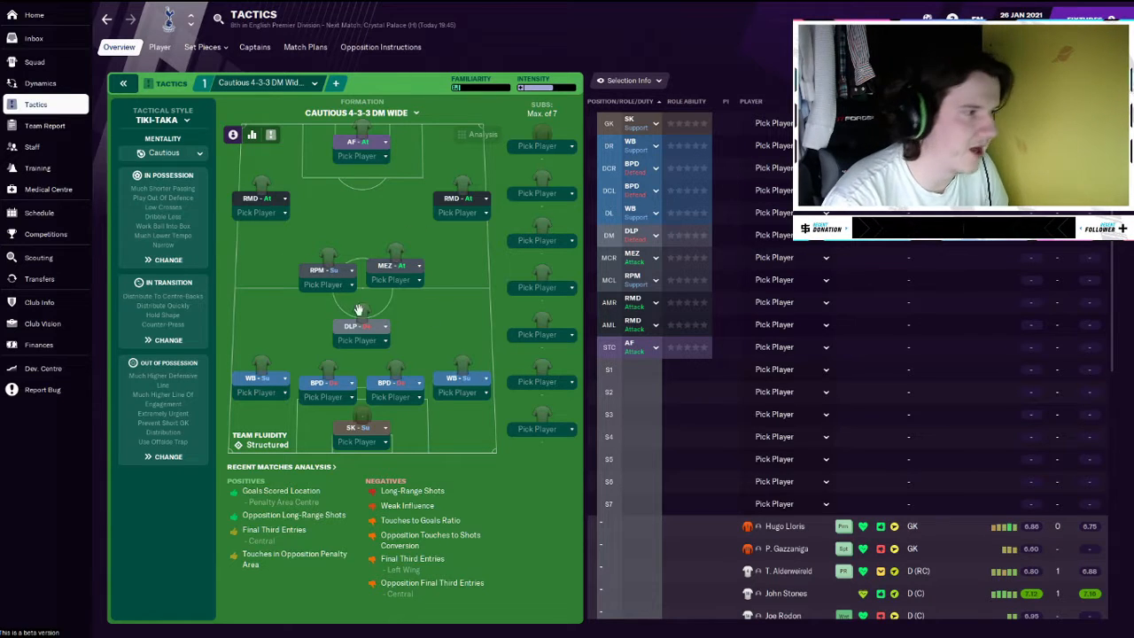
mouse_move(227, 395)
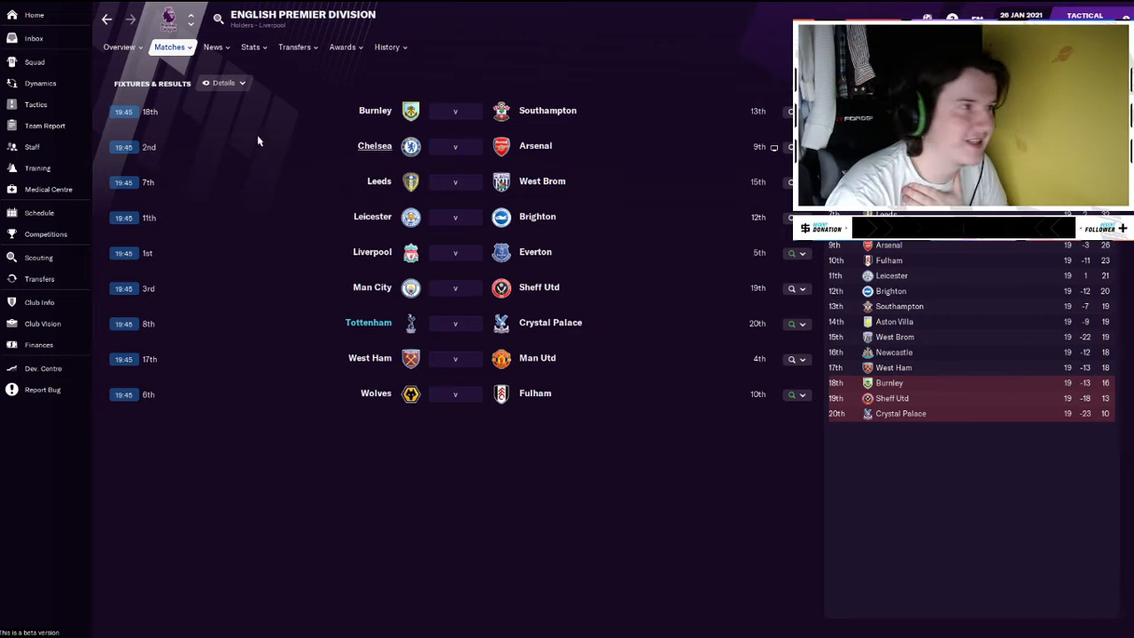
click(39, 279)
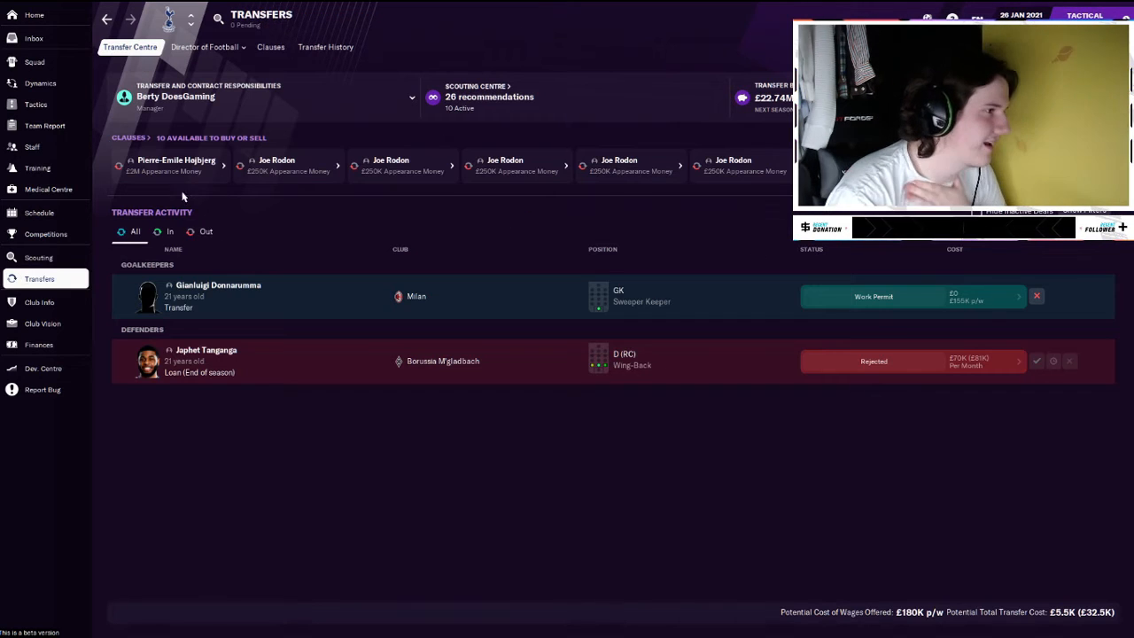
mouse_move(255, 277)
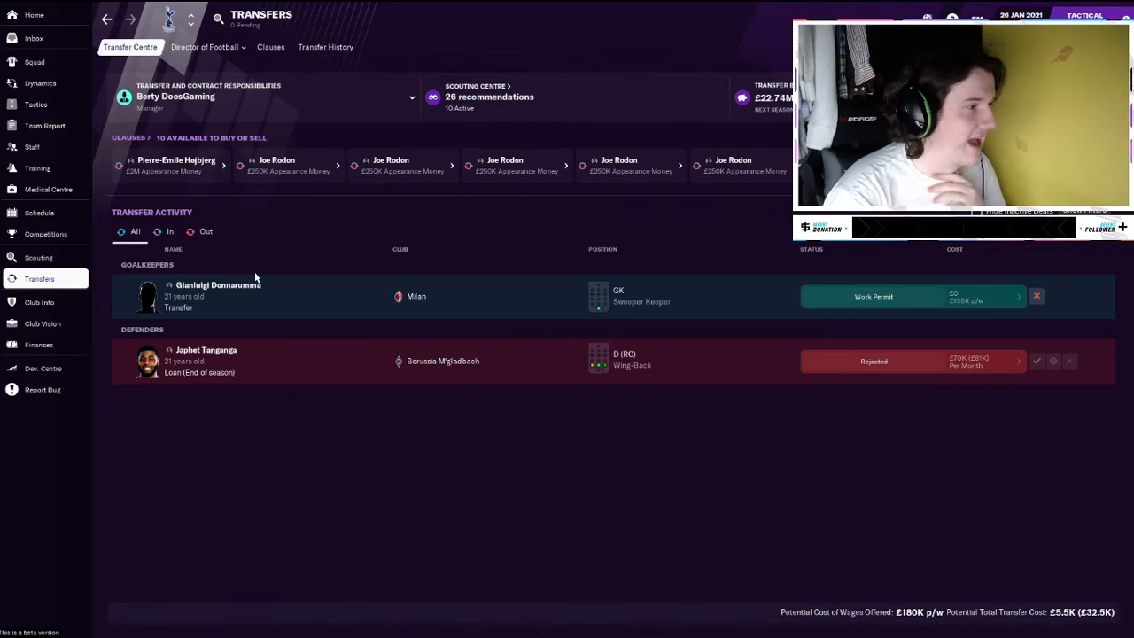
mouse_move(240, 263)
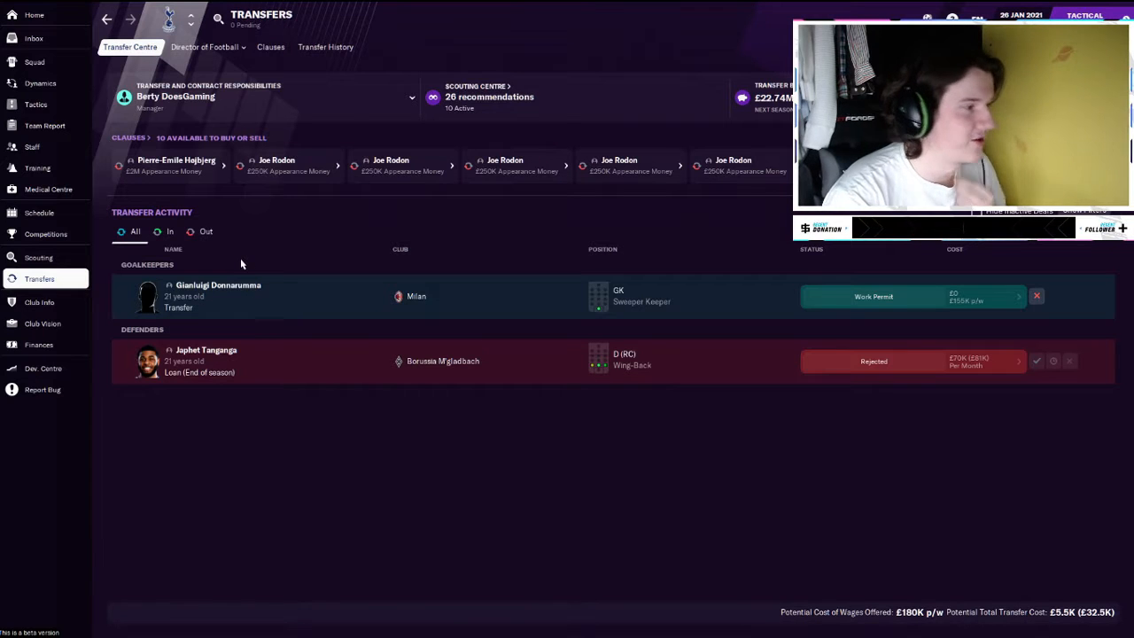
click(218, 285)
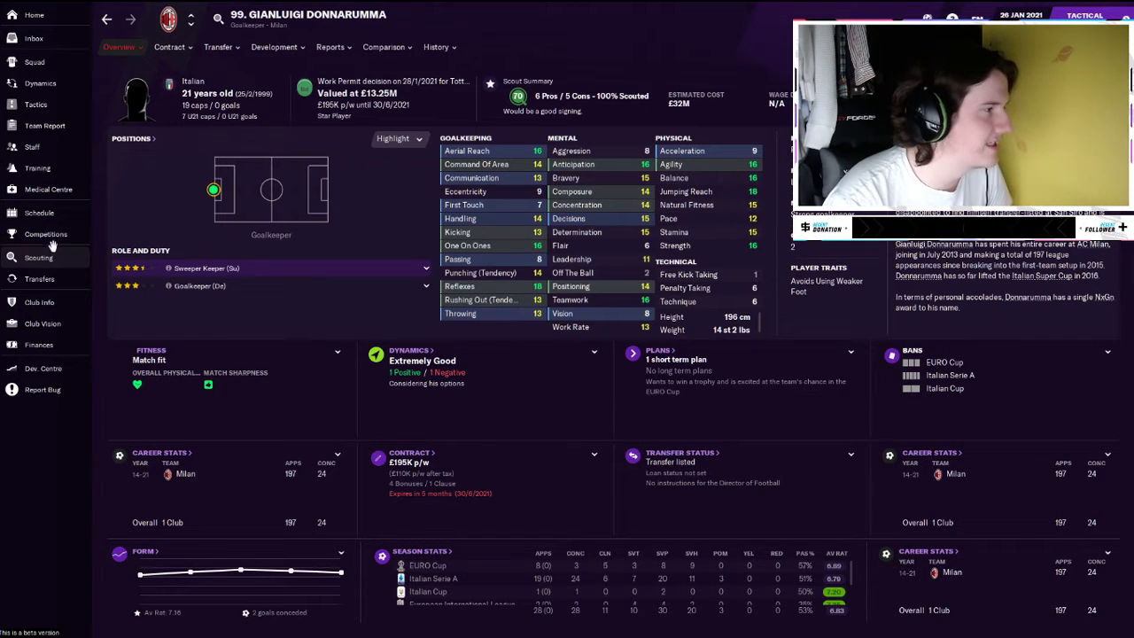
- Filter the scouting player search to natural centre strikers and browse the results
click(39, 258)
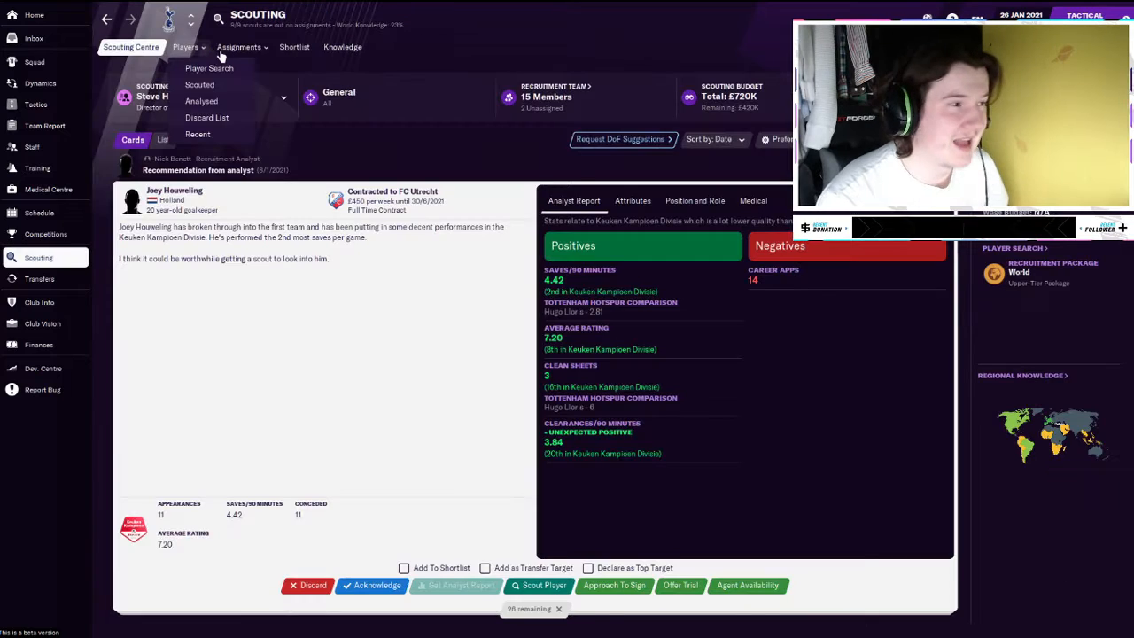
click(209, 68)
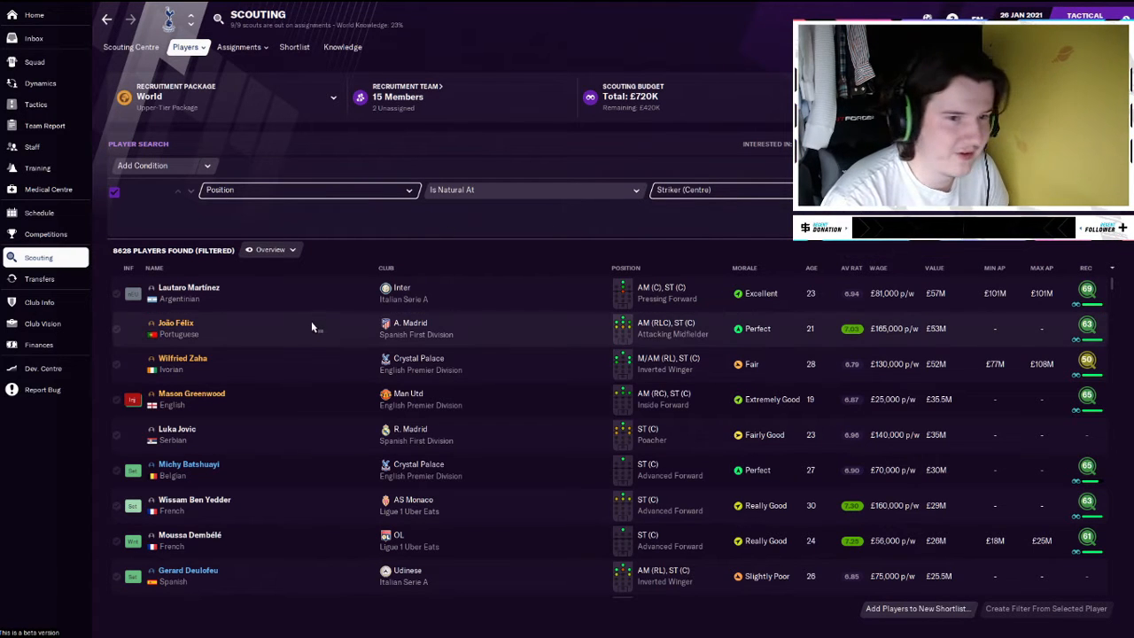
mouse_move(177, 326)
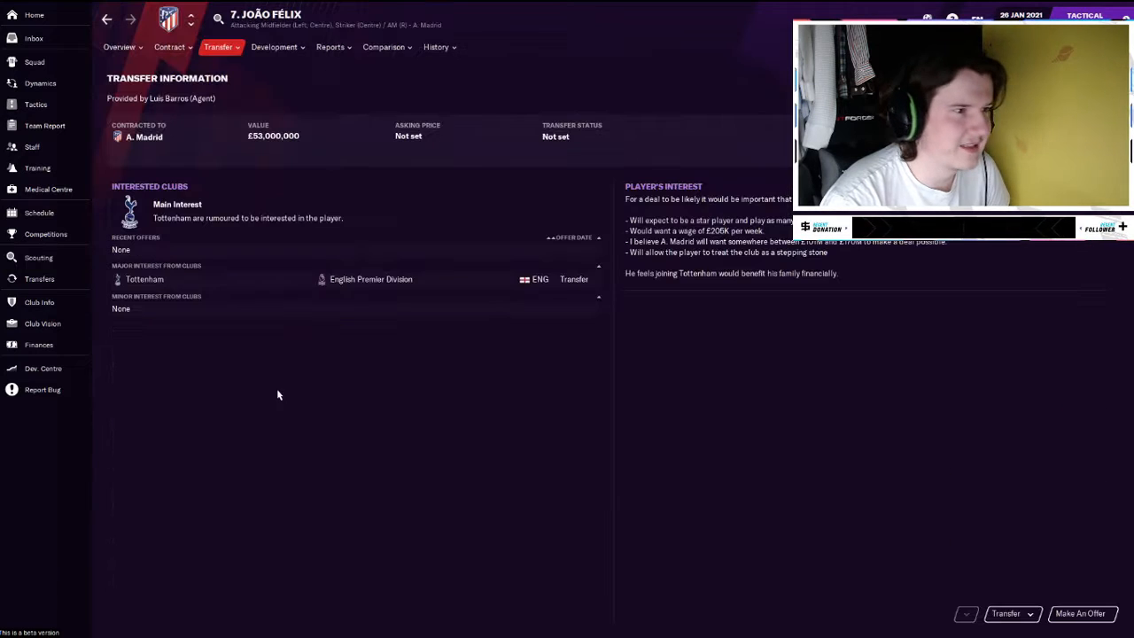
click(38, 257)
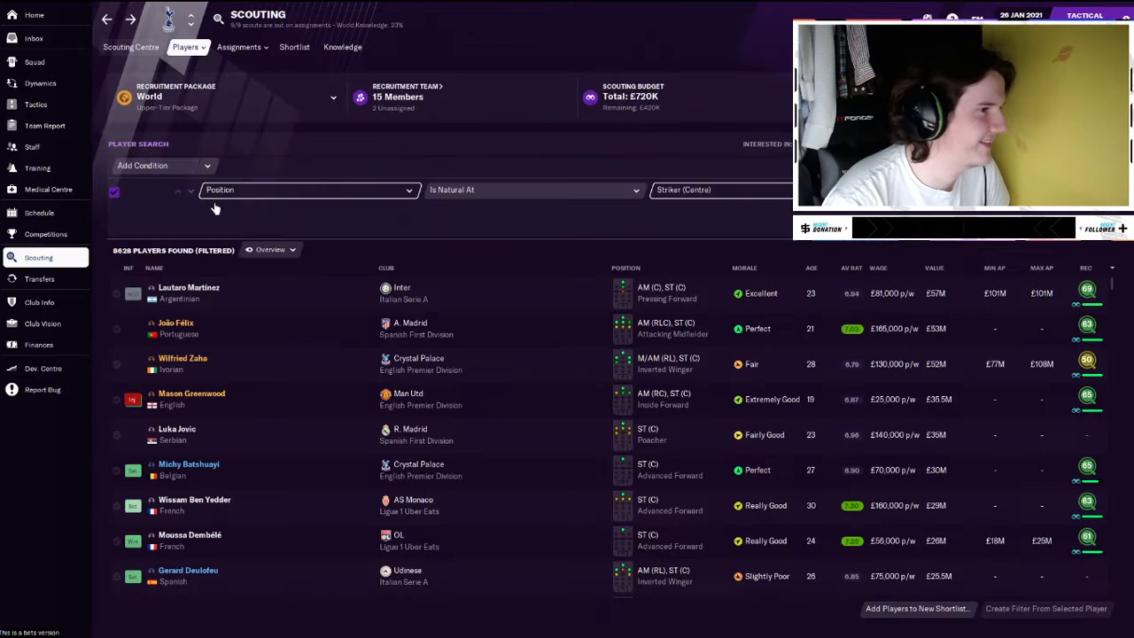
scroll(down, 3)
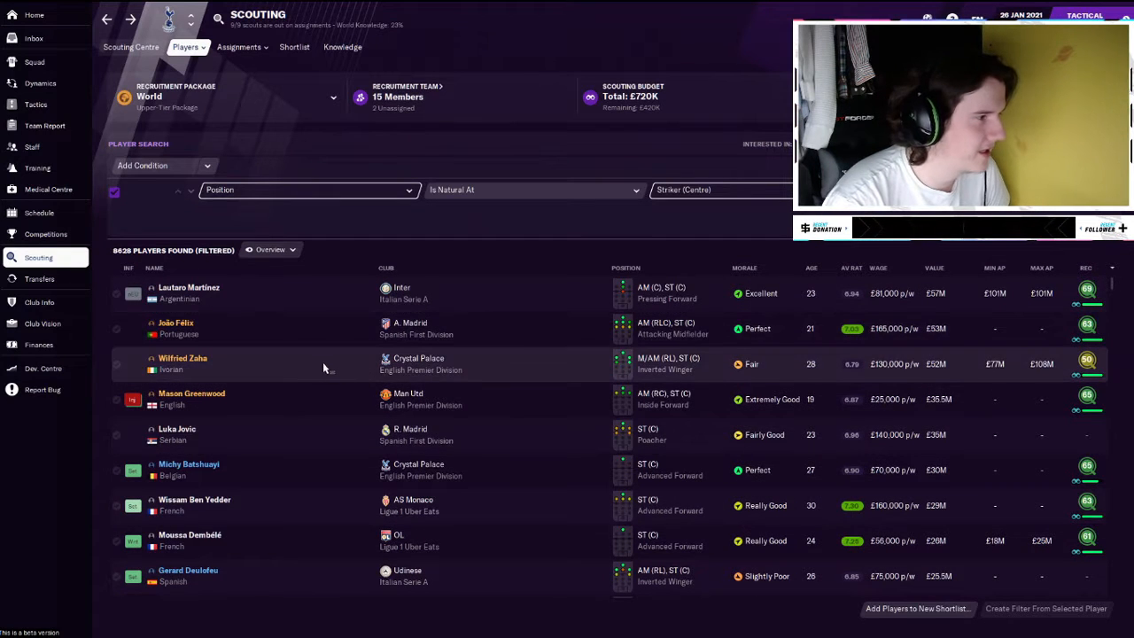
scroll(down, 3)
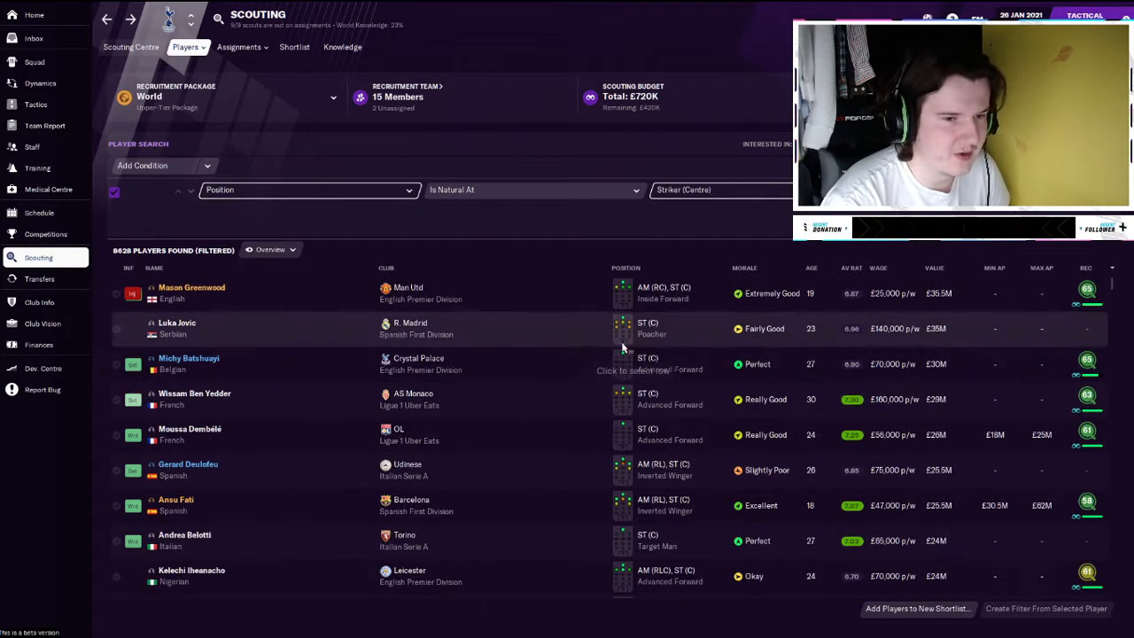
mouse_move(271, 405)
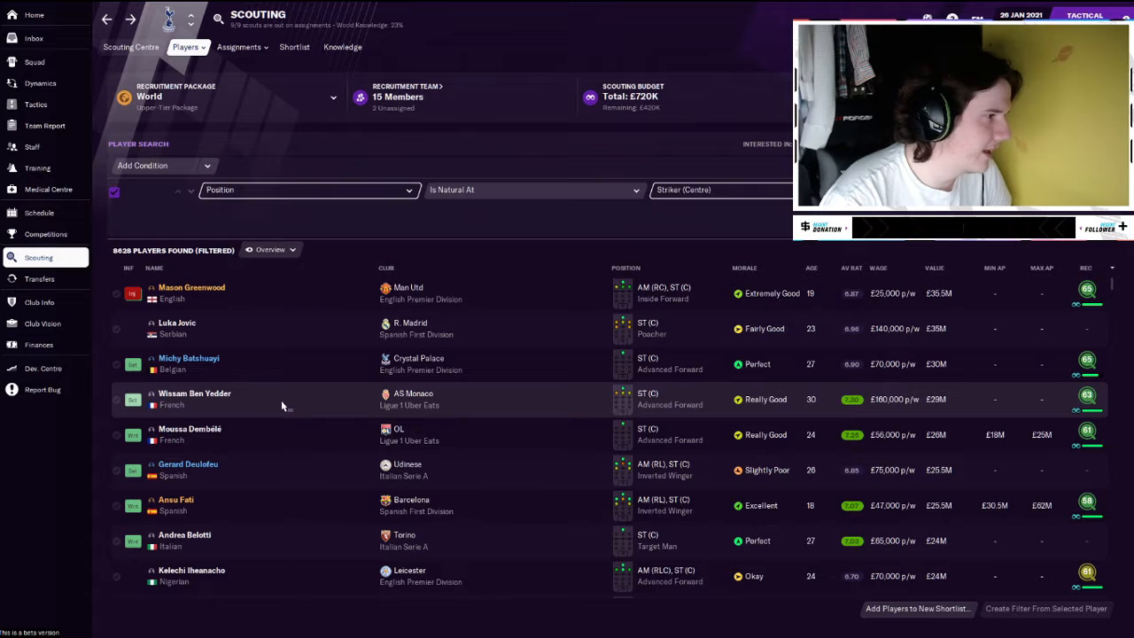
scroll(up, 3)
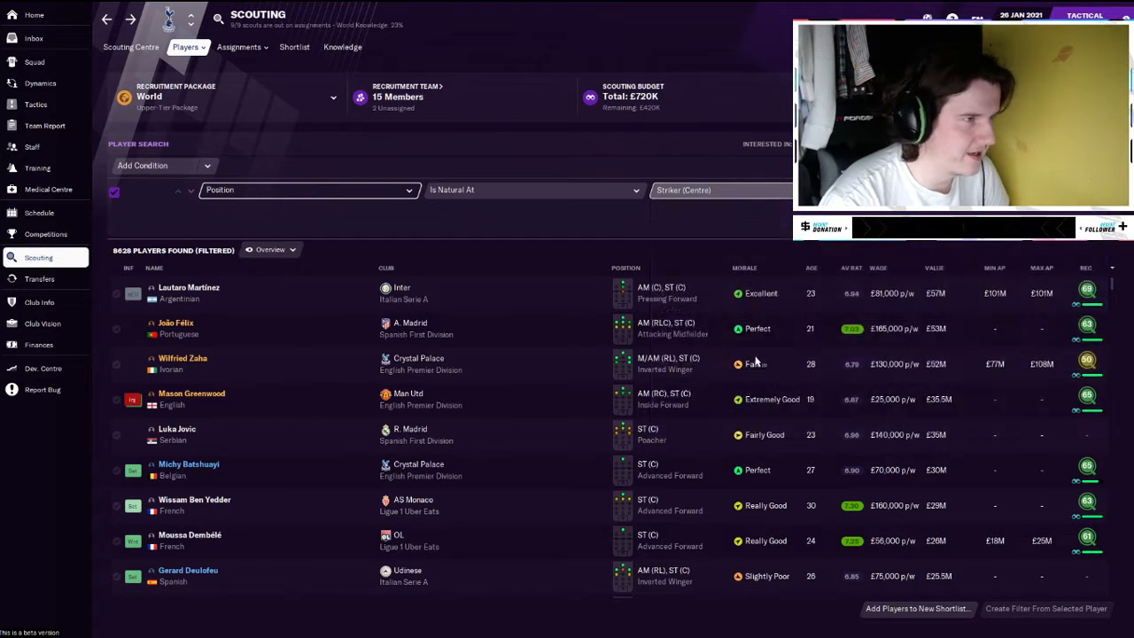
click(700, 190)
text(rice)
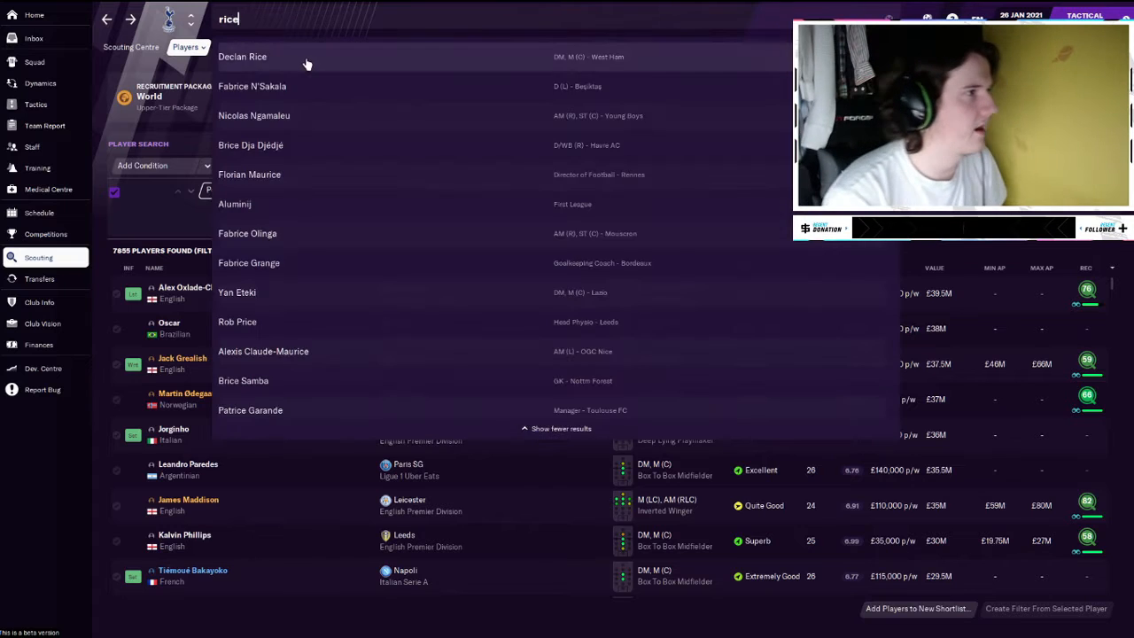
click(241, 56)
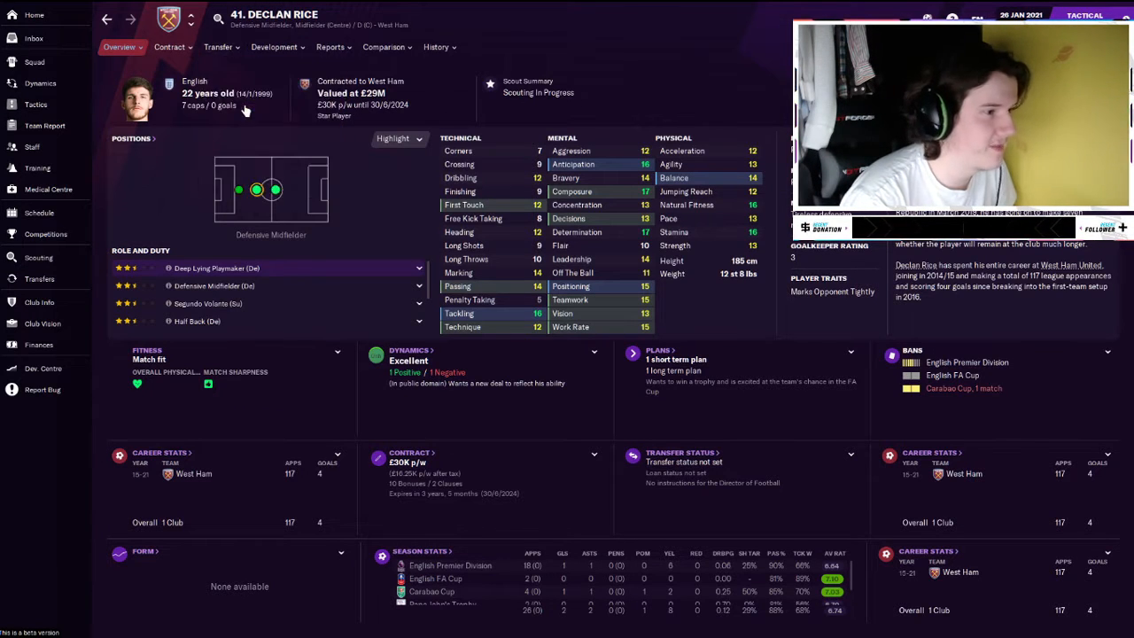
click(218, 47)
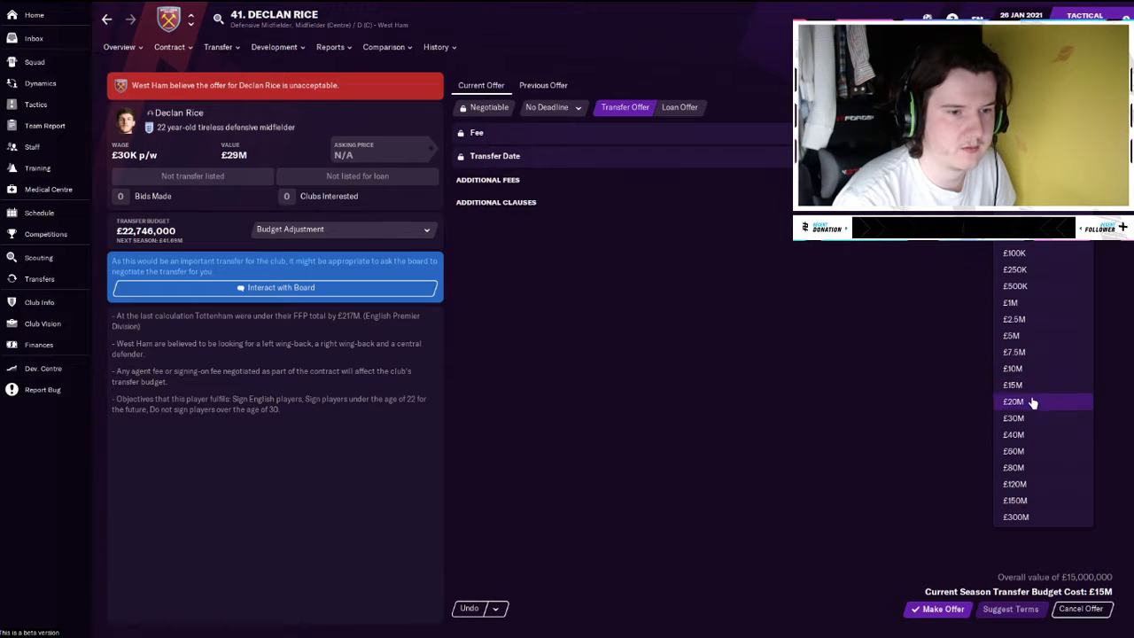
click(1013, 401)
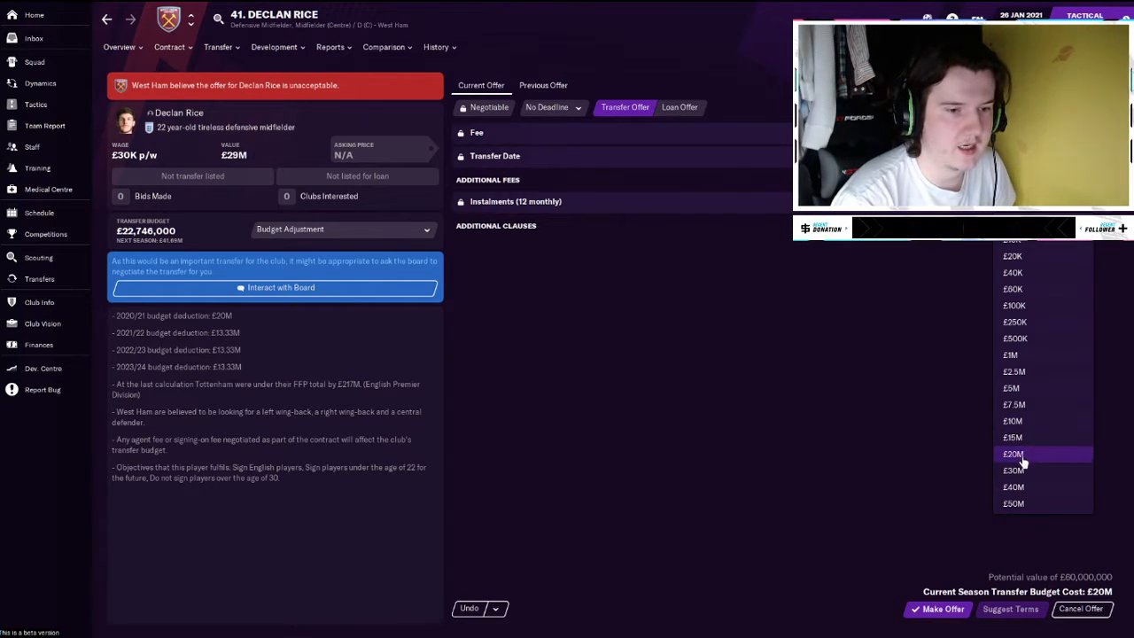
click(938, 608)
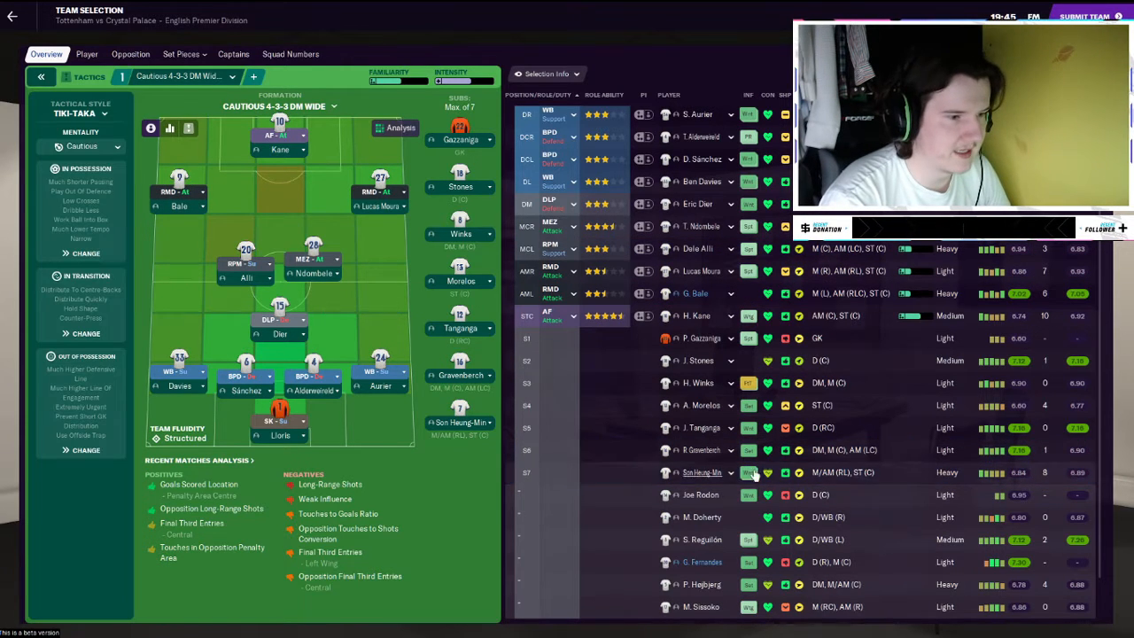
mouse_move(766, 472)
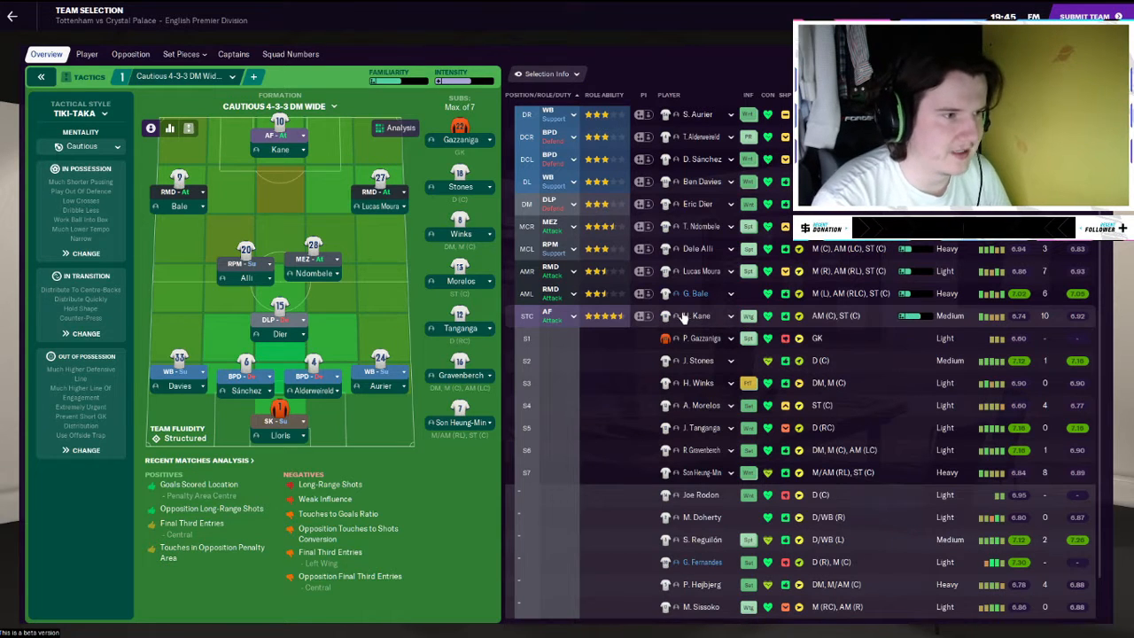
mouse_move(695, 294)
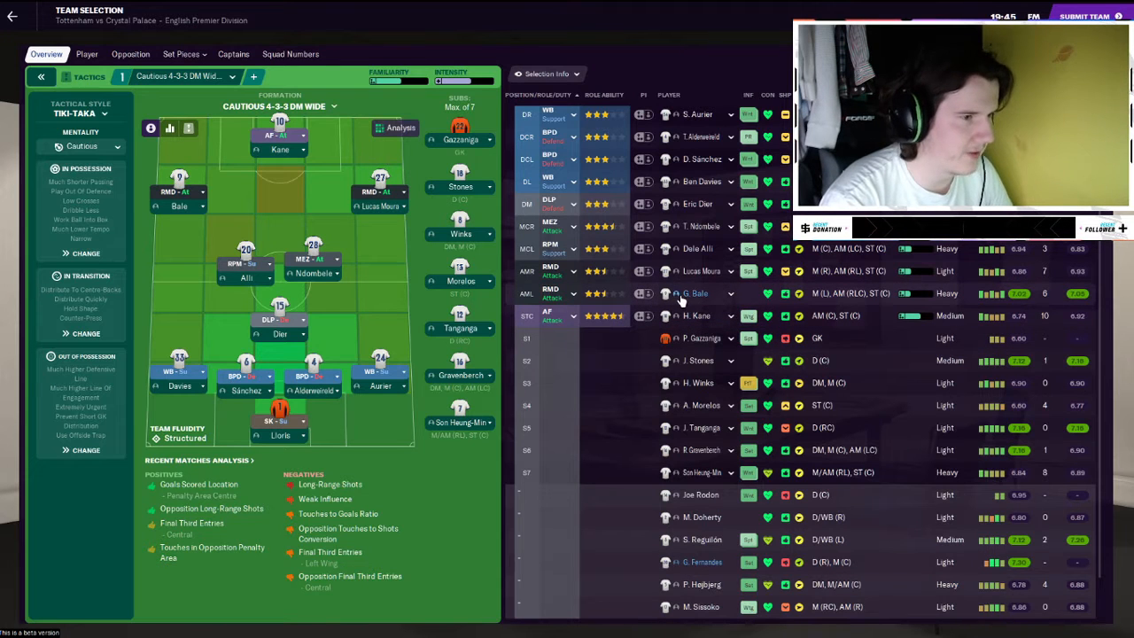
mouse_move(695, 293)
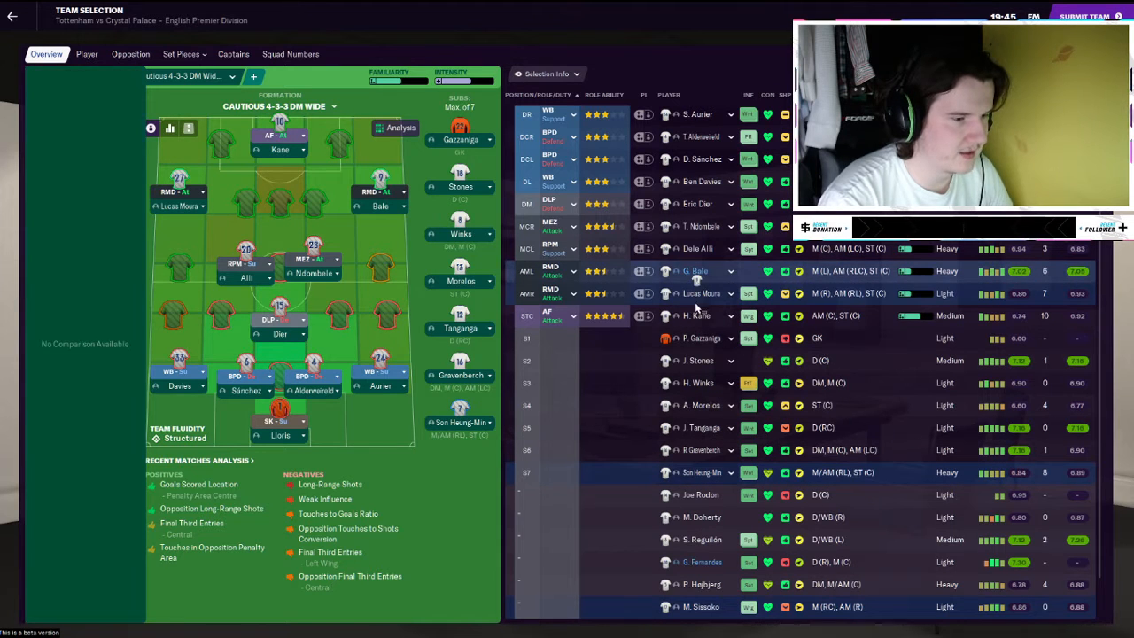
- Start Bergwijn for Bale, Gravenberch for Ndombele, and Doherty for Aurier at right wing-back
scroll(down, 3)
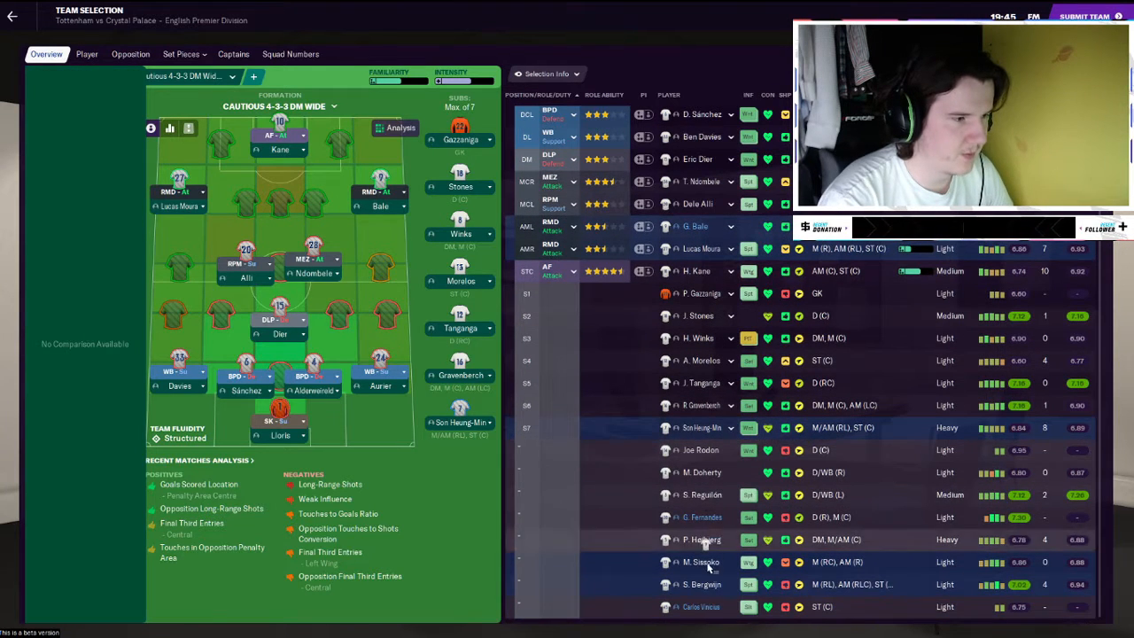
click(40, 77)
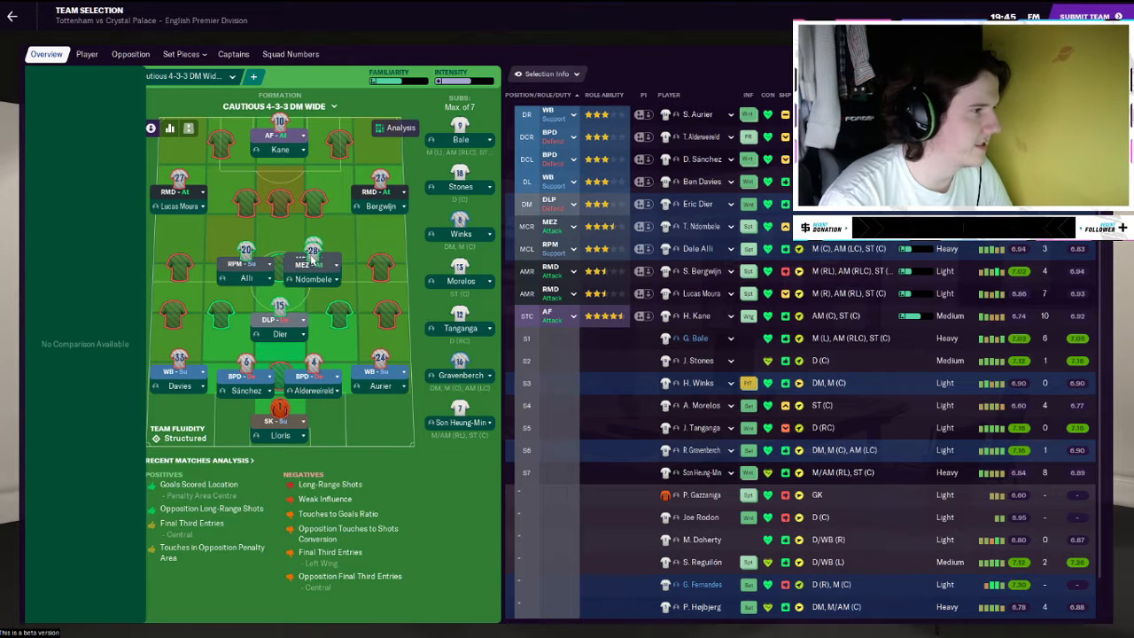
click(42, 77)
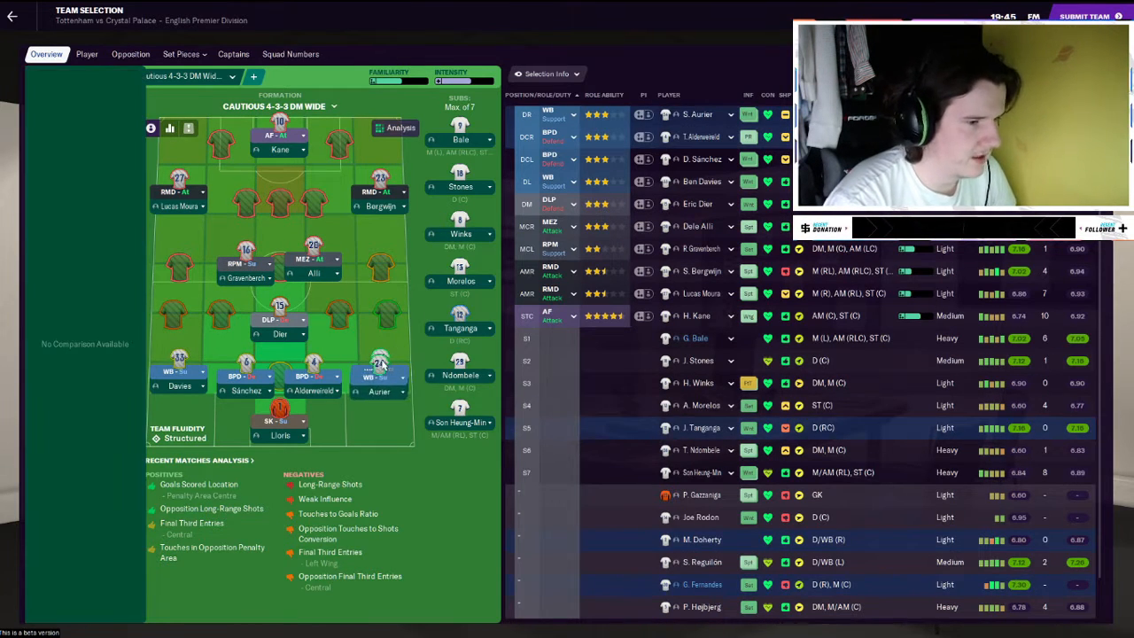
click(42, 76)
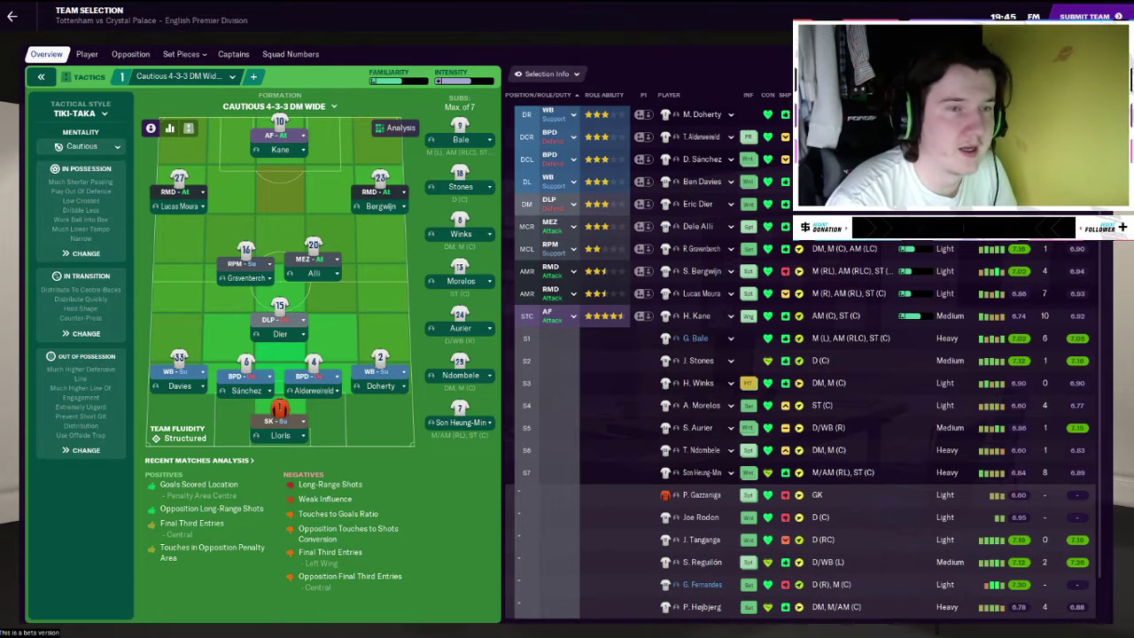
- Submit the lineup, accept Bergwijn's sharpness warning, and choose a team-talk gesture
click(1088, 16)
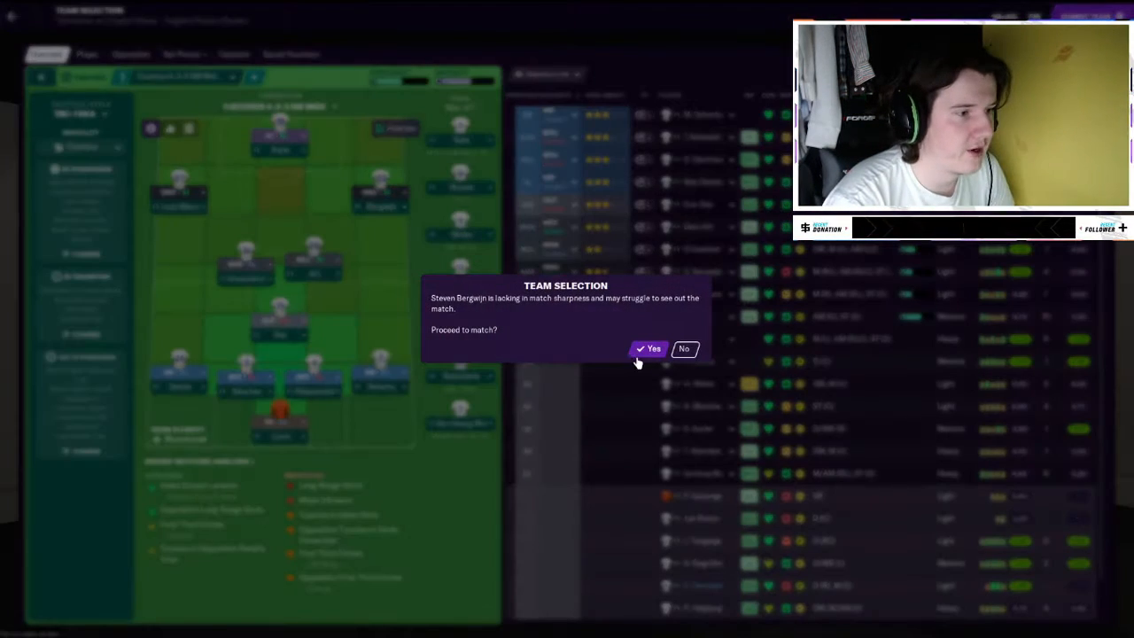
click(653, 348)
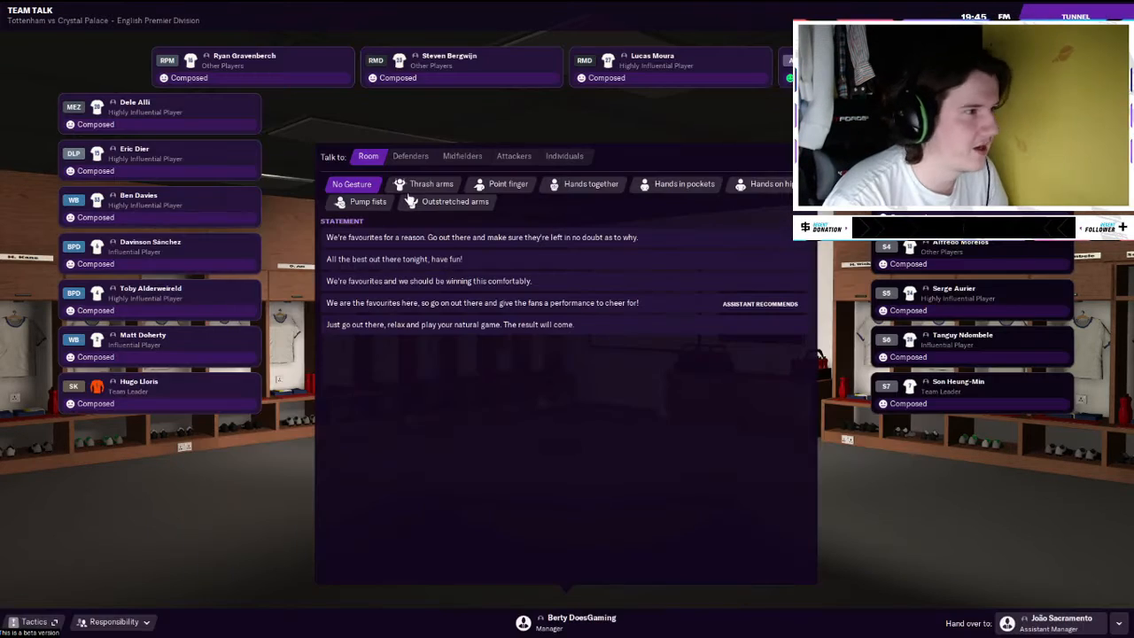
click(455, 201)
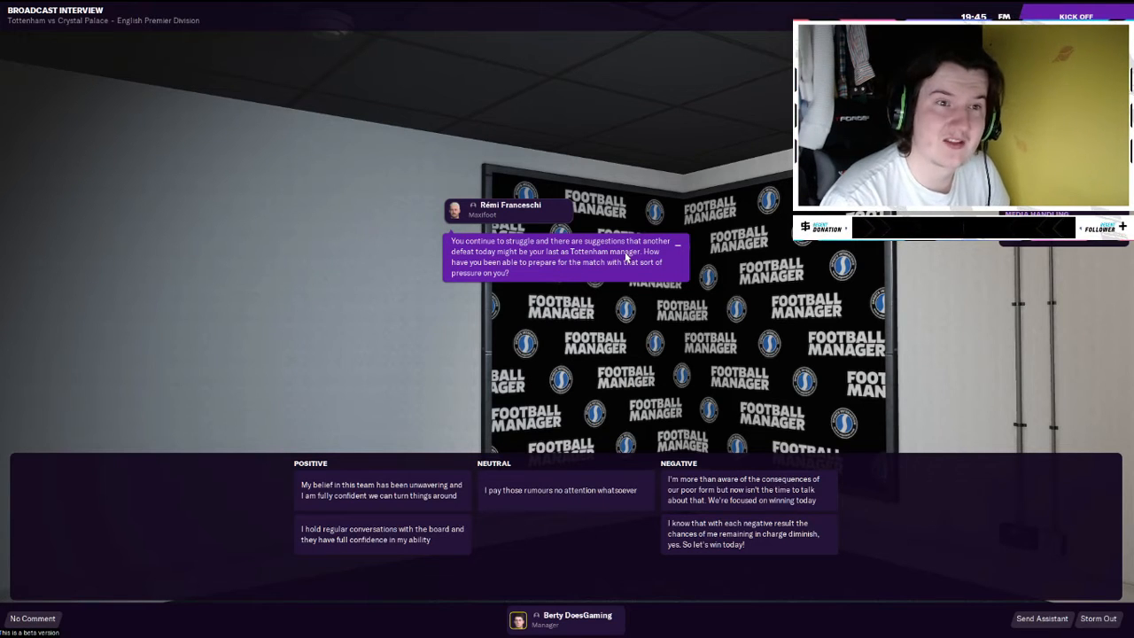
mouse_move(199, 337)
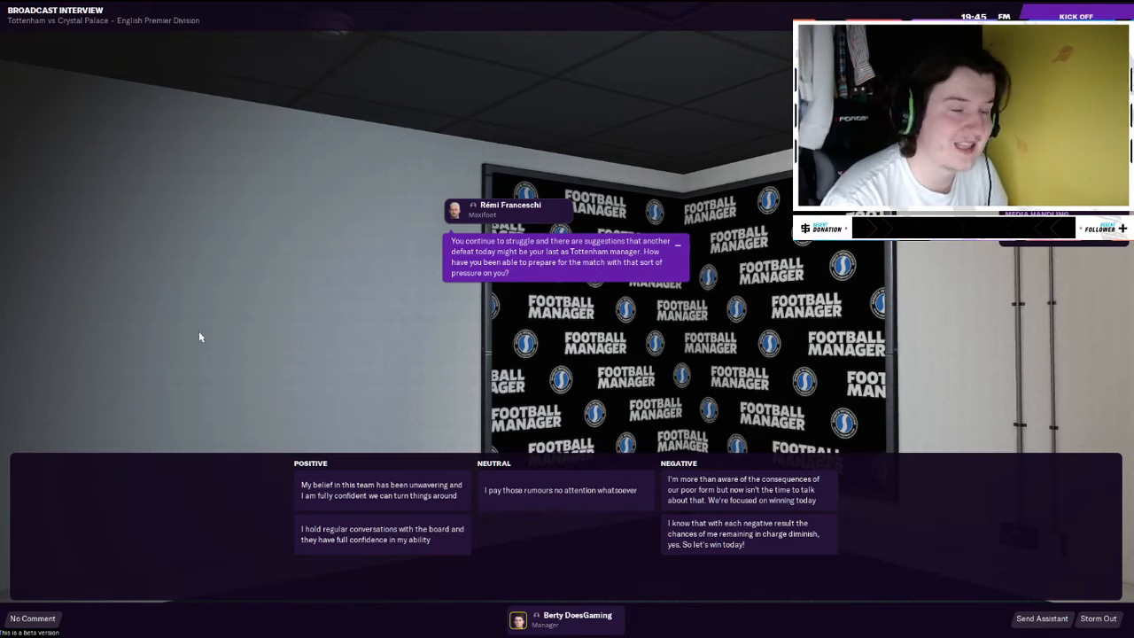
mouse_move(607, 525)
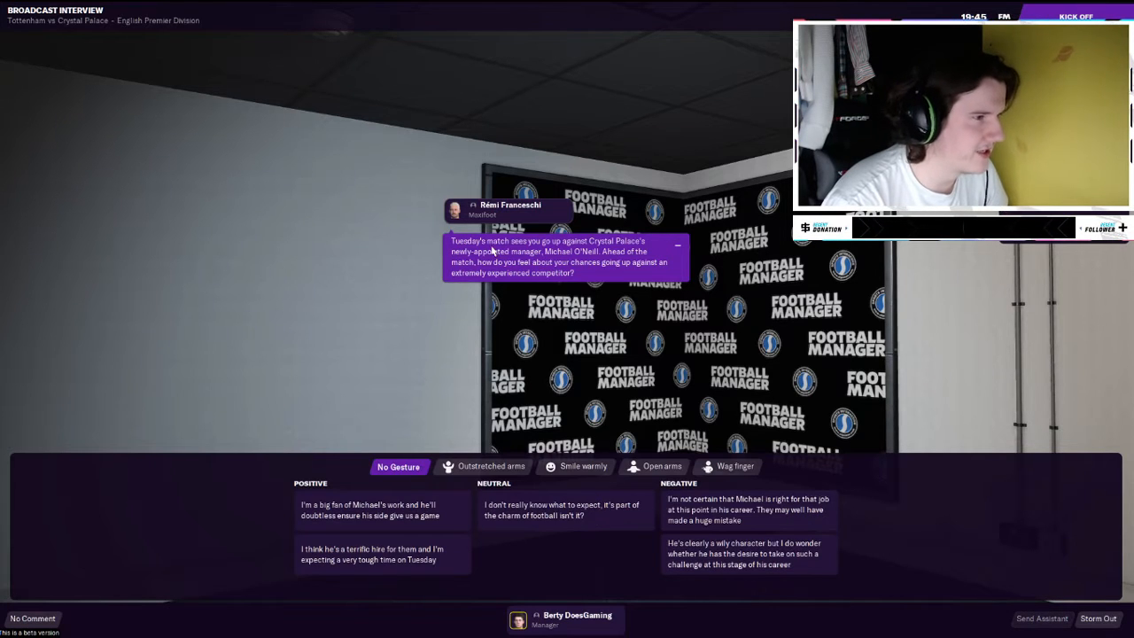
mouse_move(571, 251)
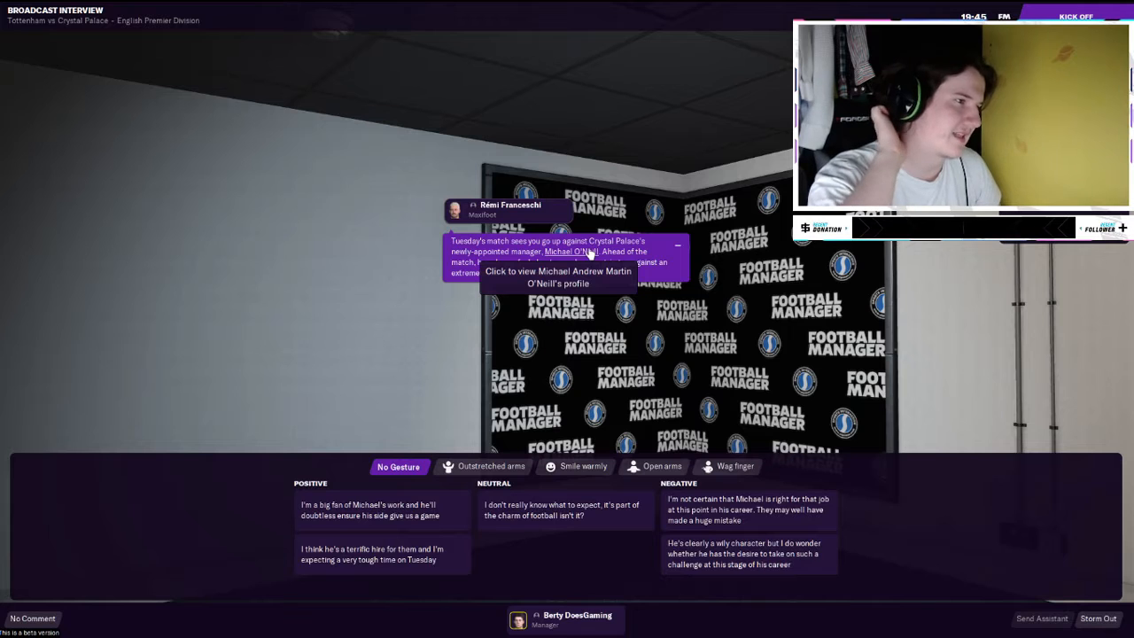
mouse_move(603, 543)
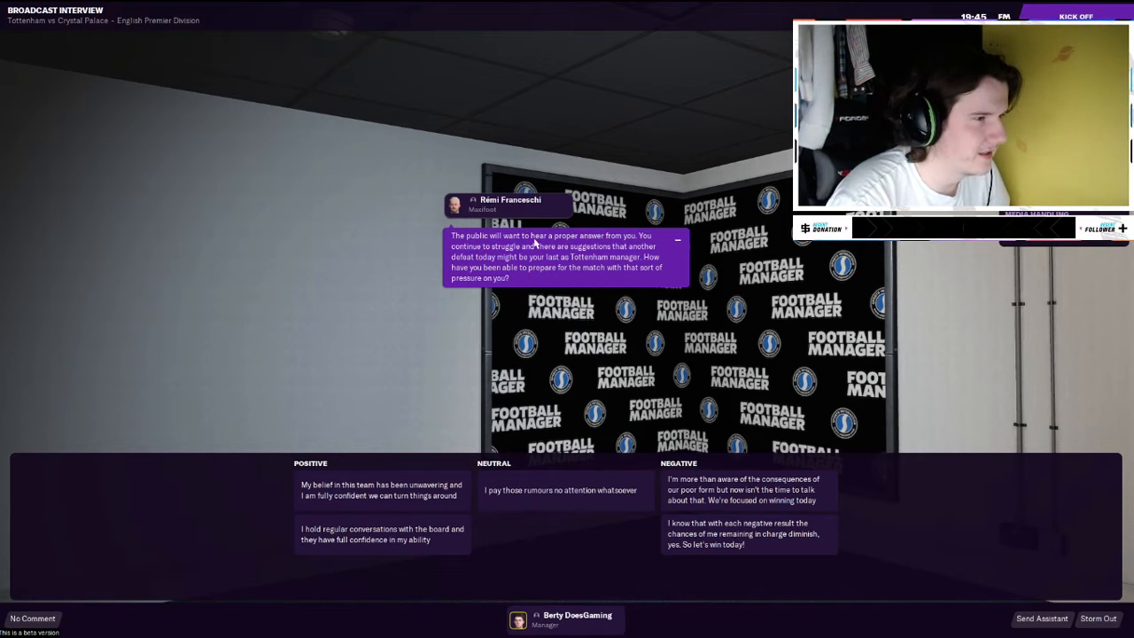
mouse_move(343, 523)
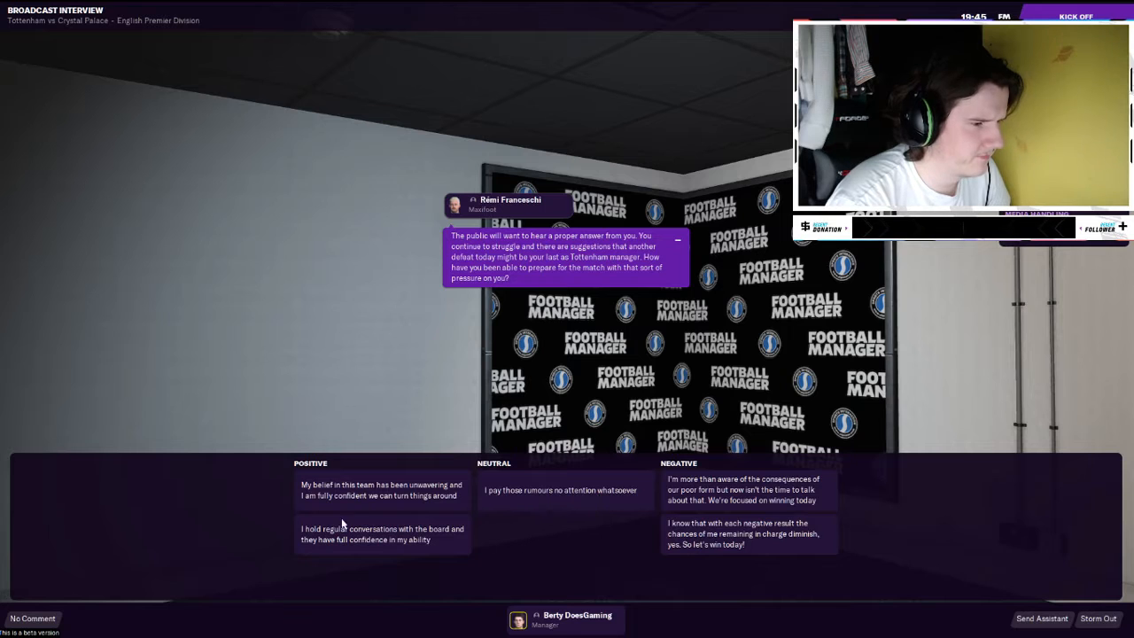
mouse_move(752, 559)
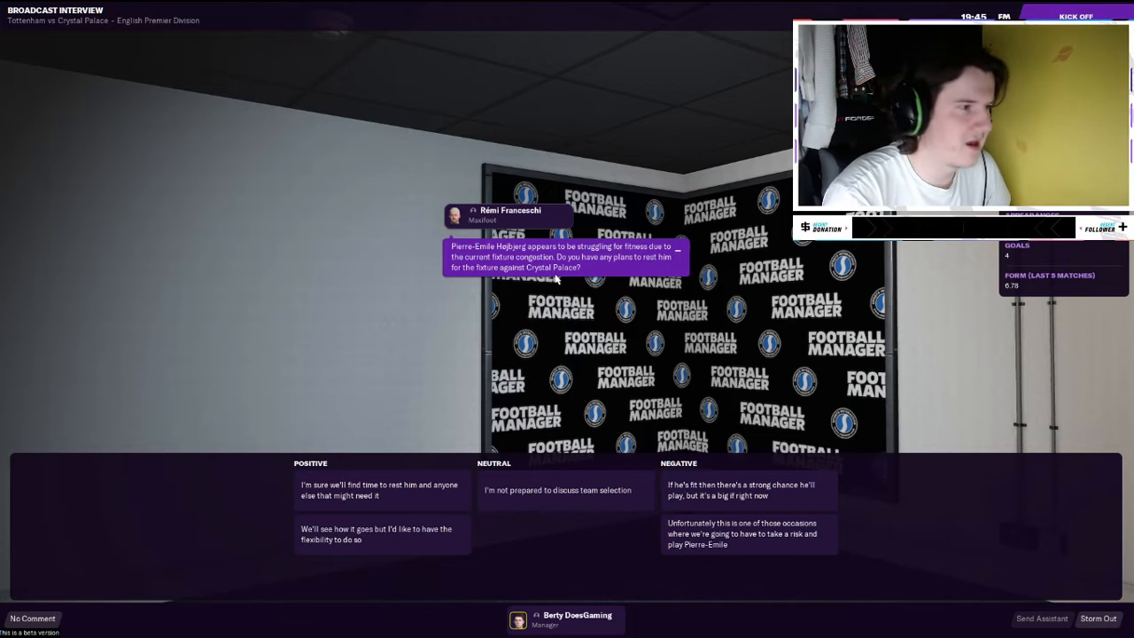
mouse_move(583, 384)
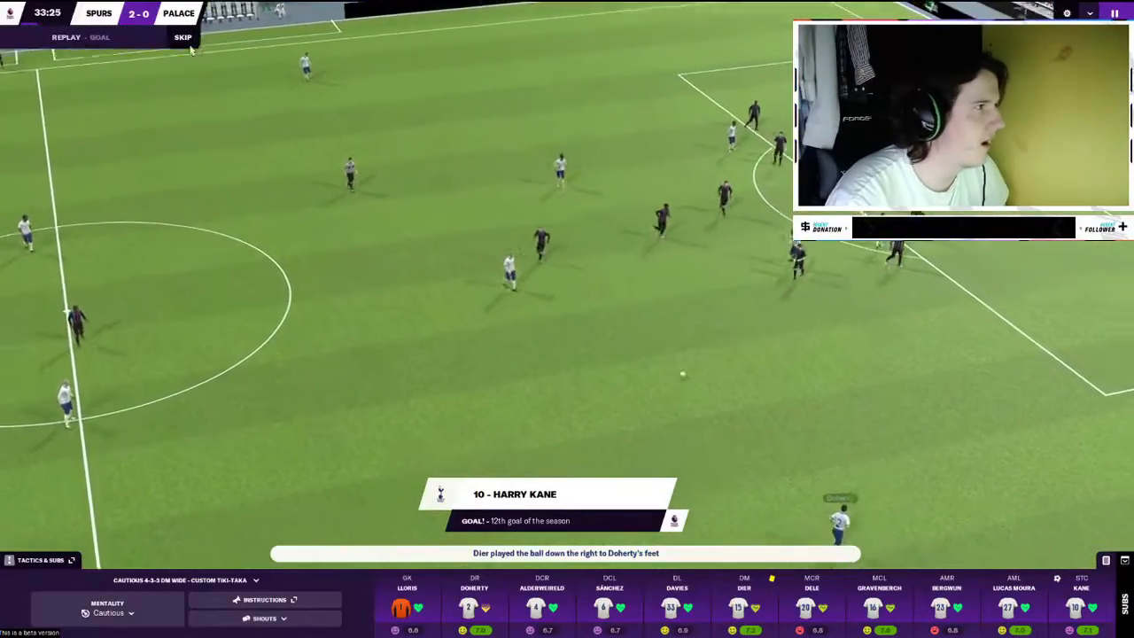
- Skip the goal replay and play on to the half-time team talk at 2-0
click(182, 37)
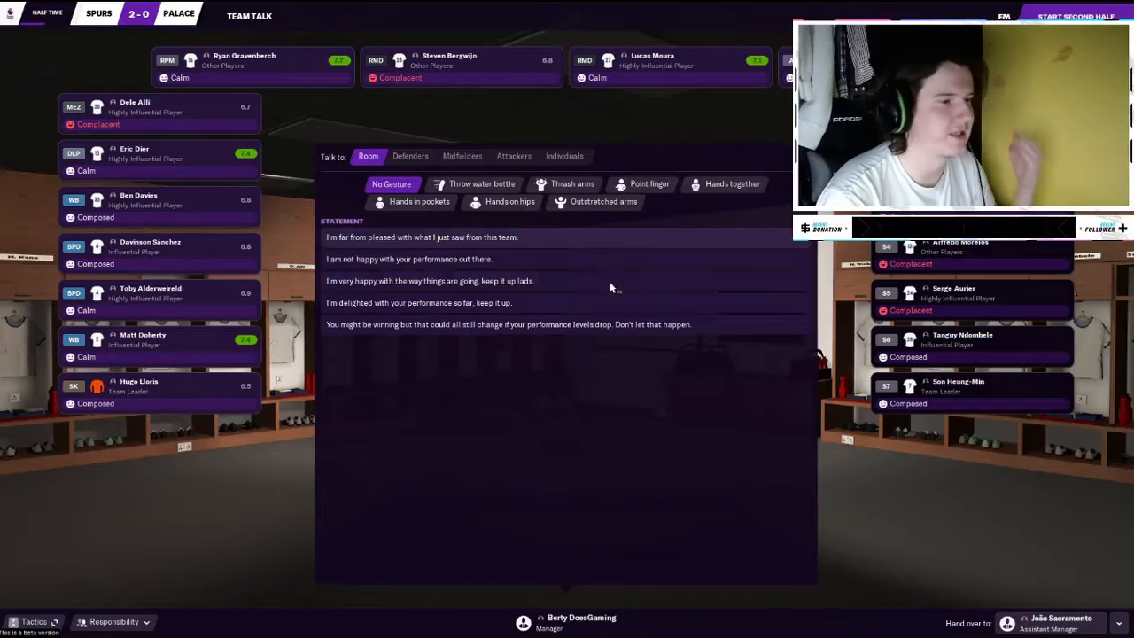
- Point and say 'I'm delighted with your performance so far, keep it up', then restart
click(649, 184)
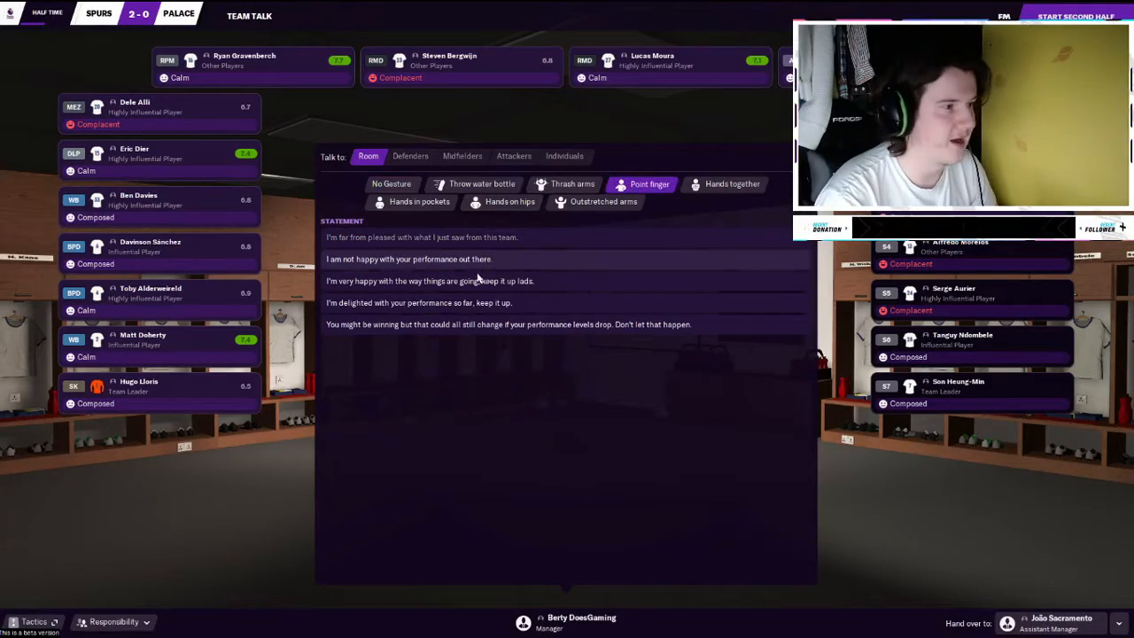
click(418, 302)
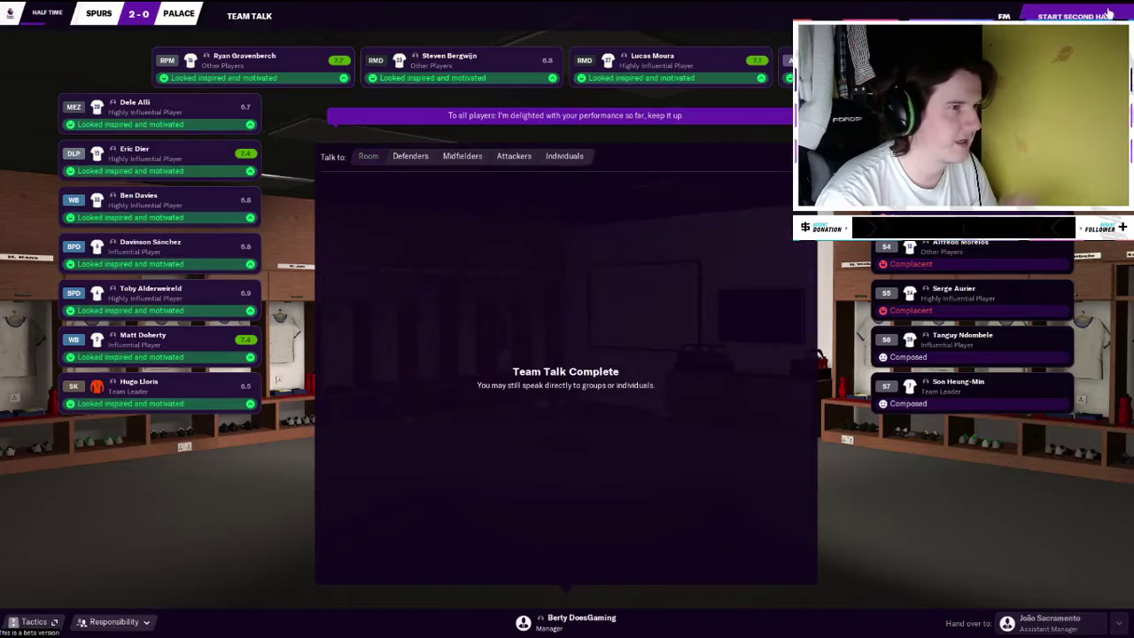
click(1072, 16)
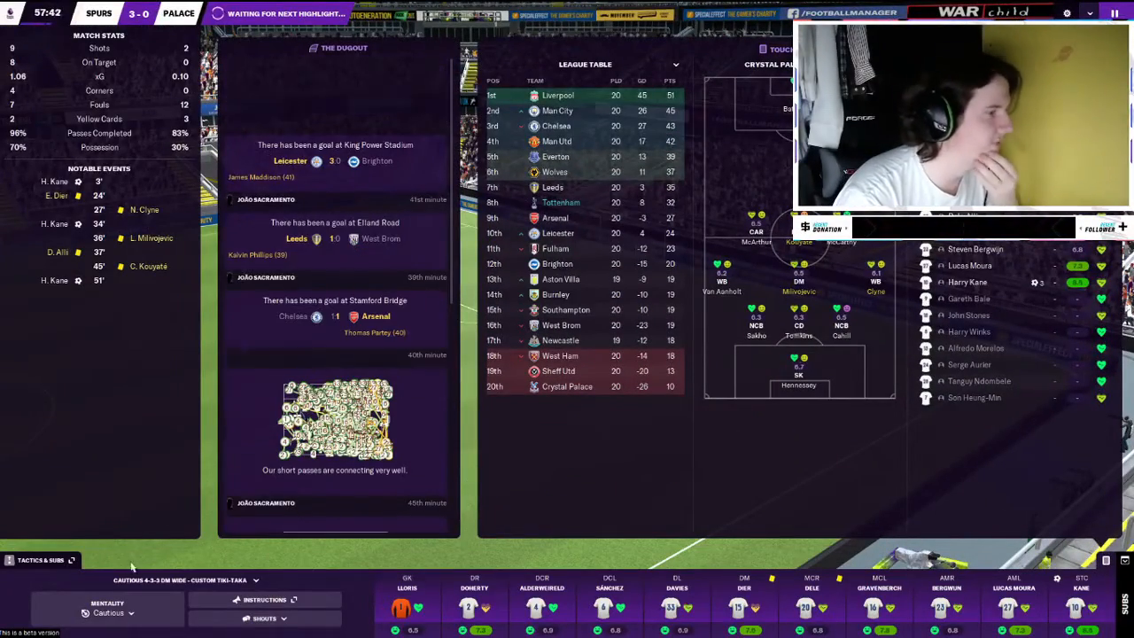
- Open Tactics & Subs to replace the defensive midfielder and right attacking midfielder
click(40, 559)
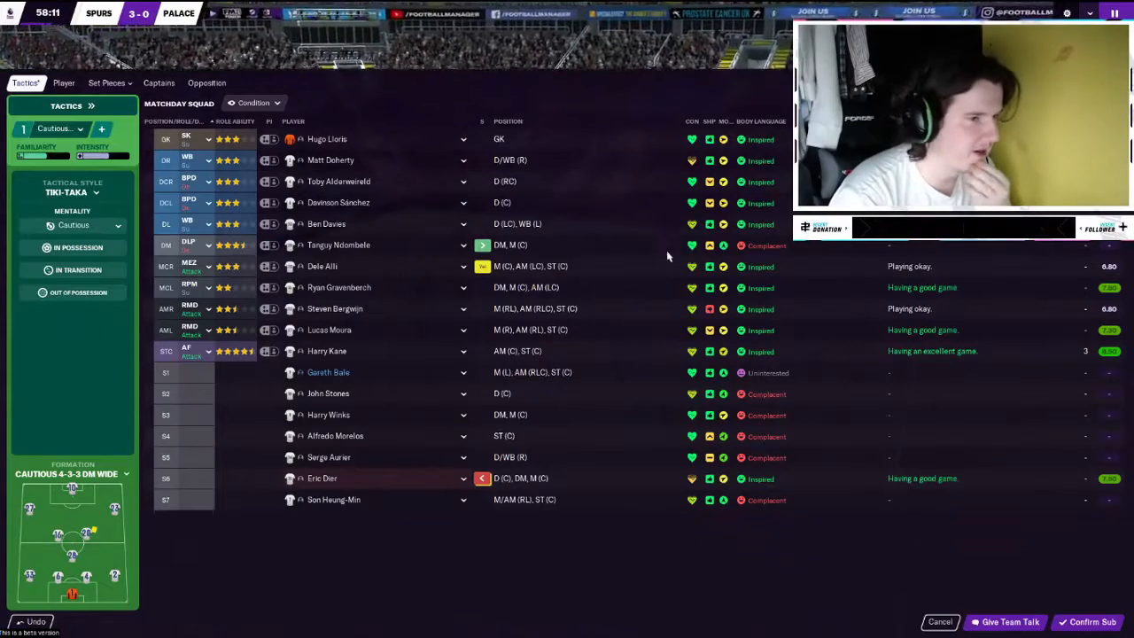
mouse_move(337, 333)
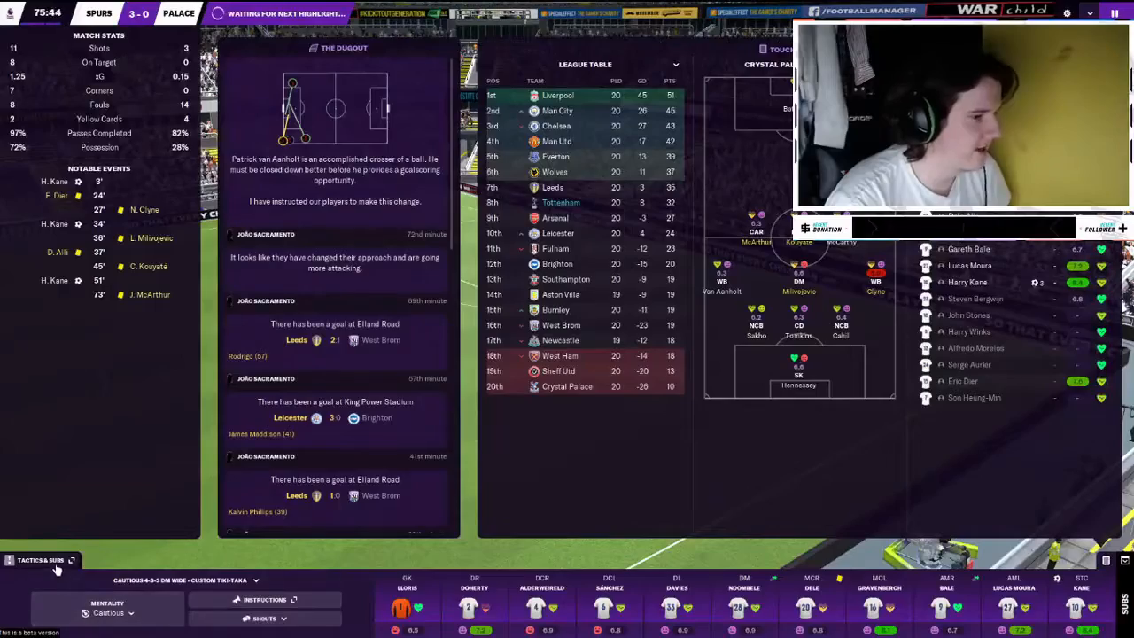
- Reopen squad selection while the match plays out to Spurs' 4-0 full-time win
click(40, 560)
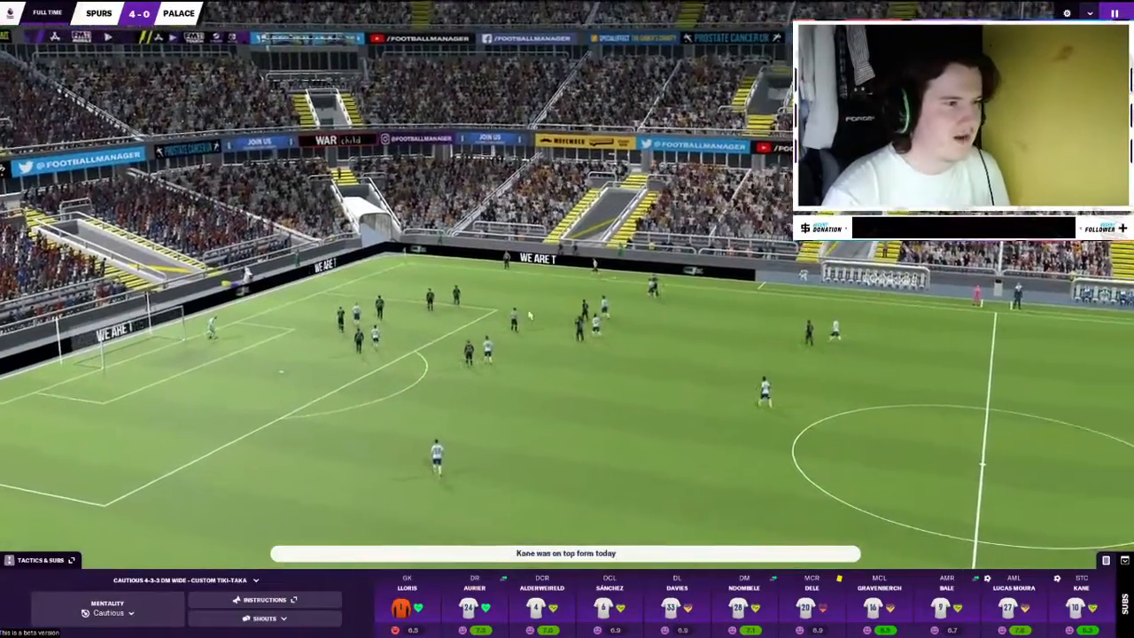
- Give a hands-on-hips team talk telling all players 'Well done lads, that was a good win'
click(1115, 13)
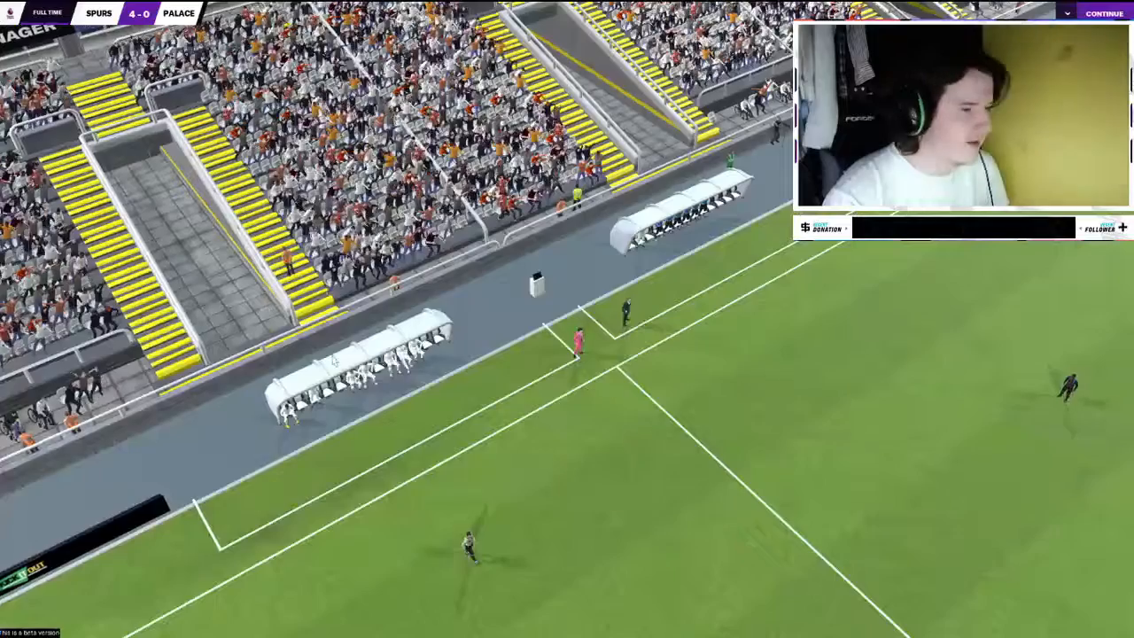
click(1104, 13)
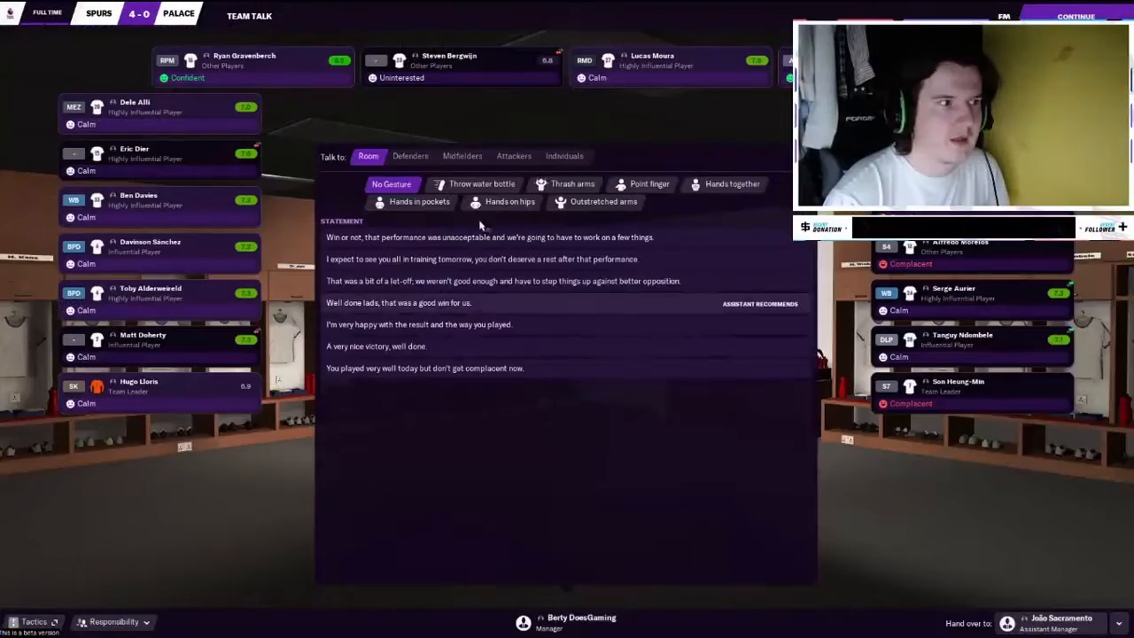
click(510, 201)
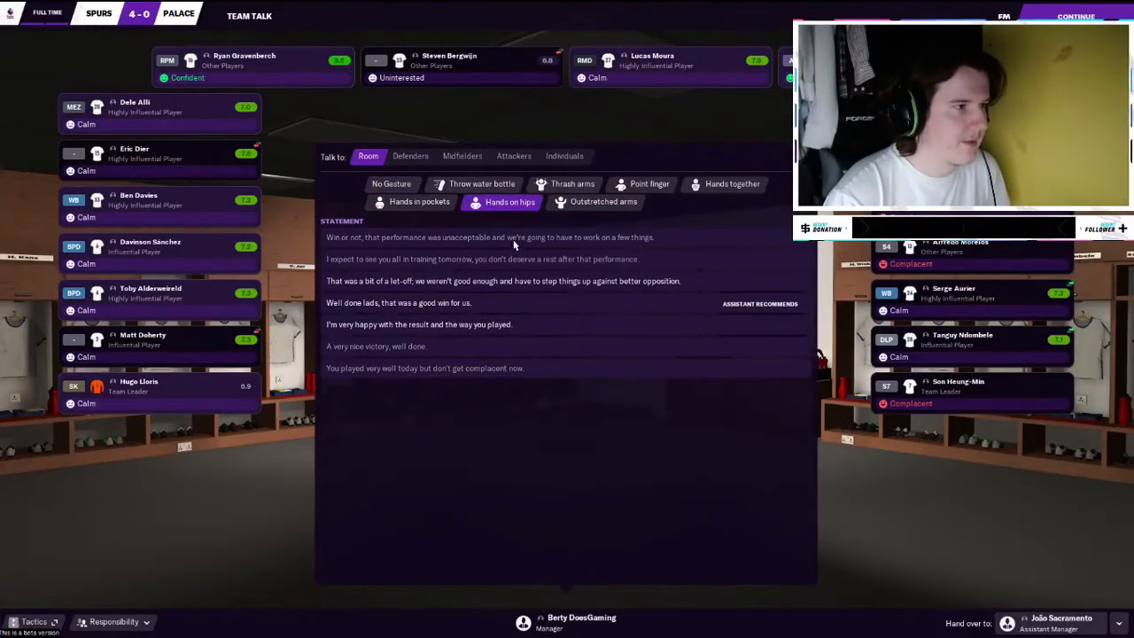
click(399, 302)
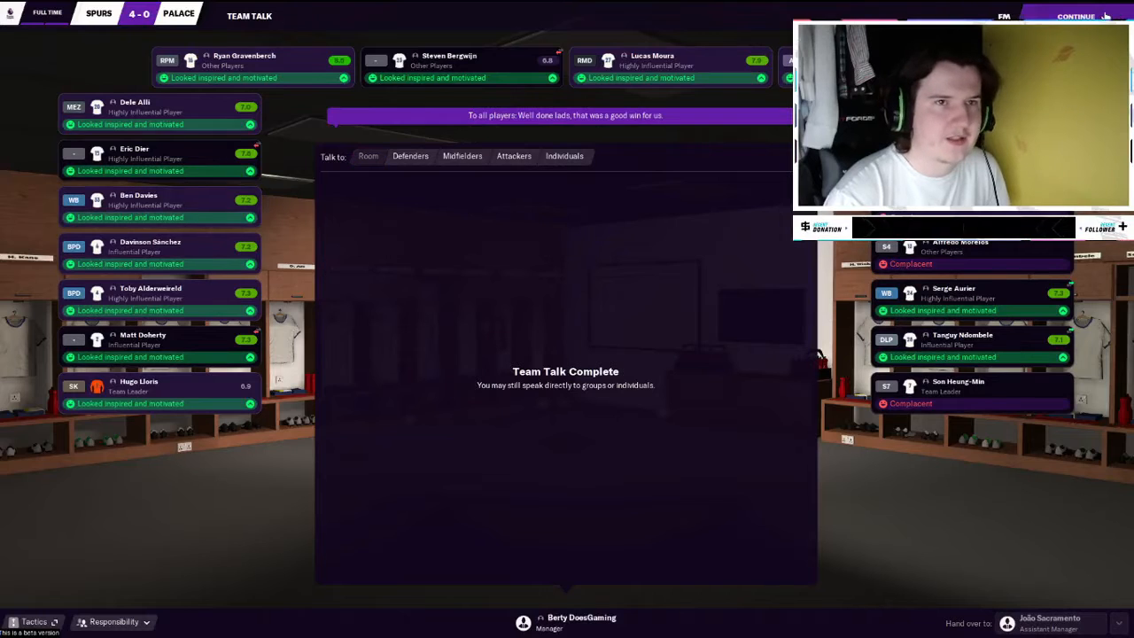
click(1075, 16)
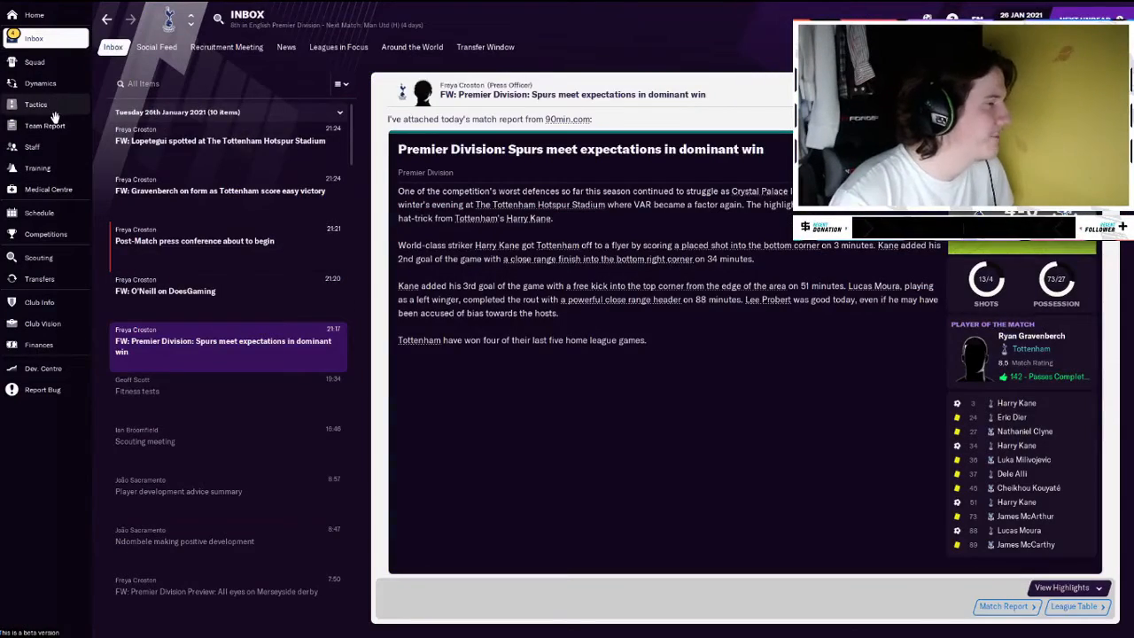
- Glance at the tactics overview, then return to the 4-0 match report email
click(36, 105)
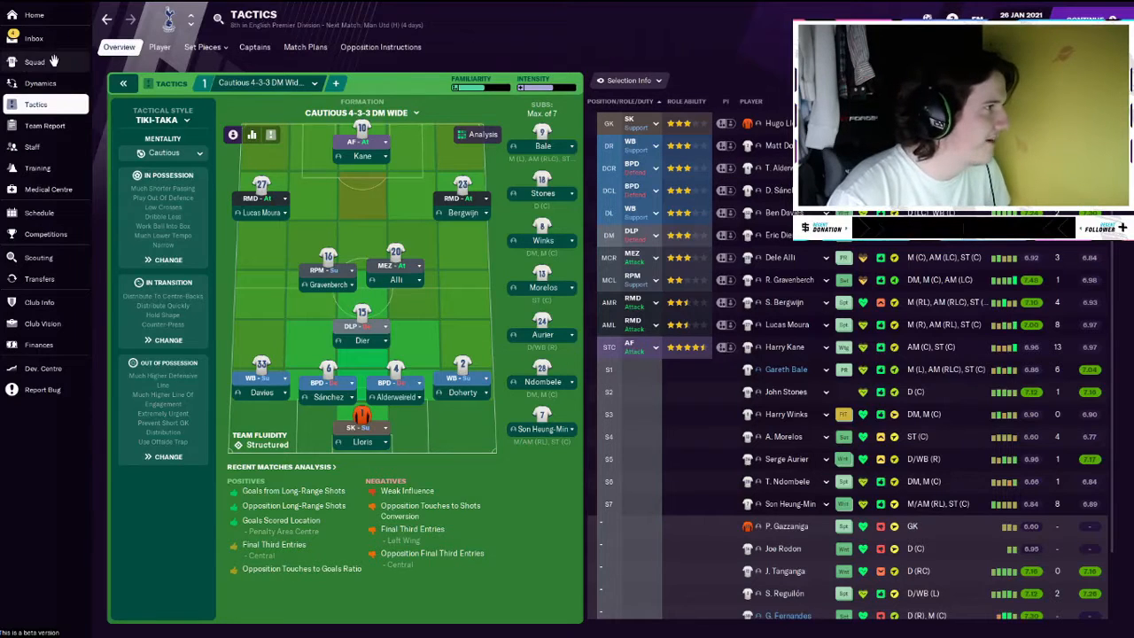
click(34, 38)
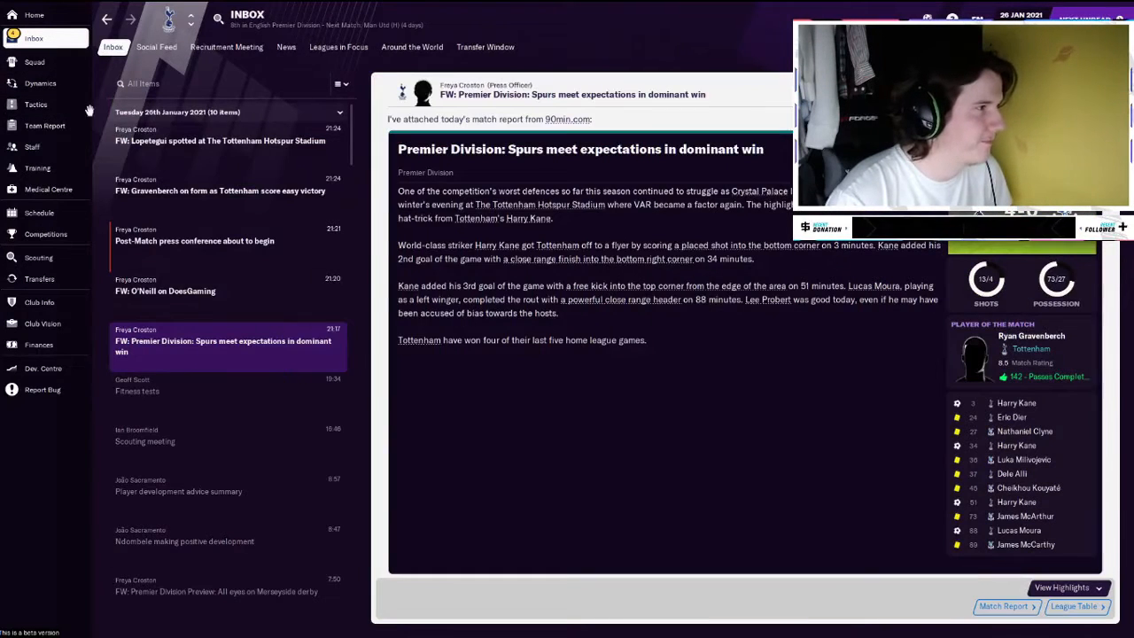
- Scroll through upcoming fixtures in the schedule, then return to the inbox
click(39, 211)
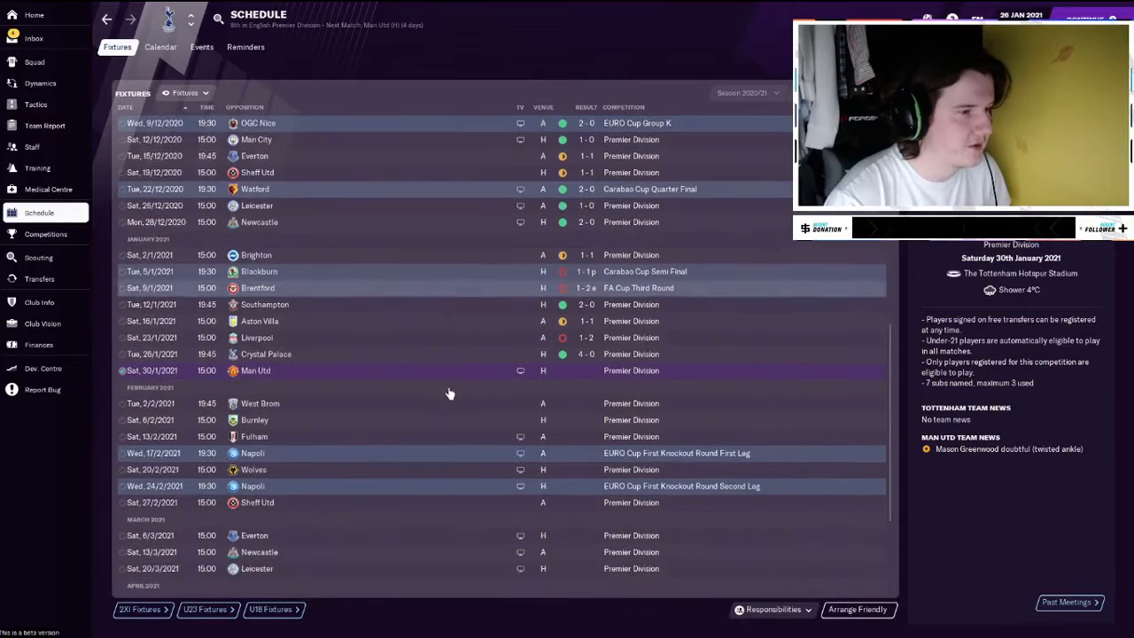
scroll(down, 3)
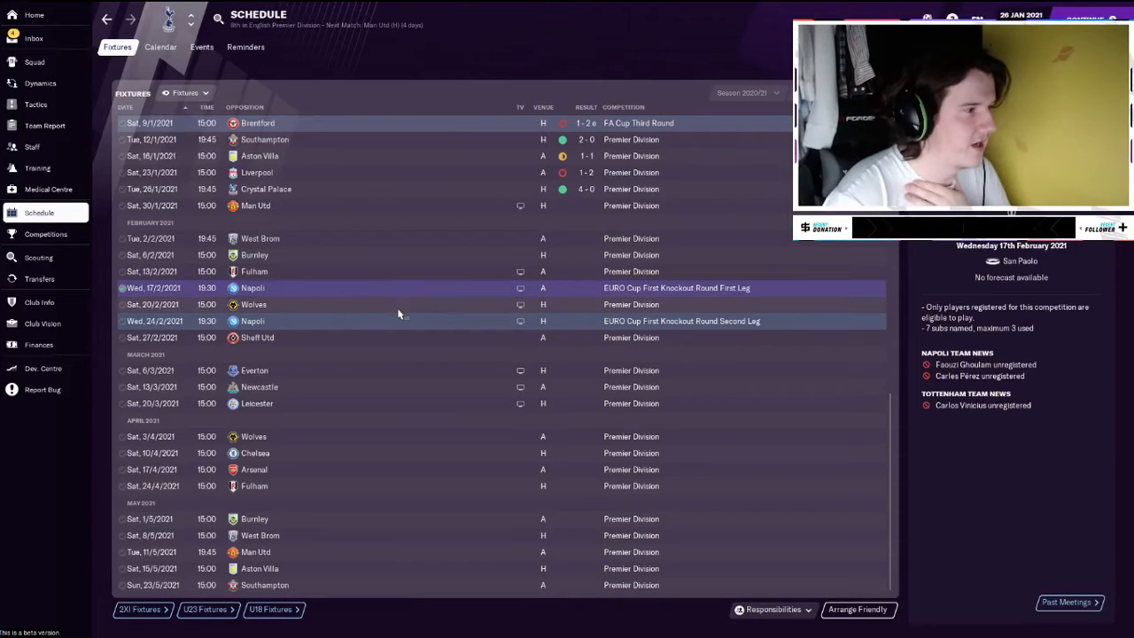
mouse_move(401, 304)
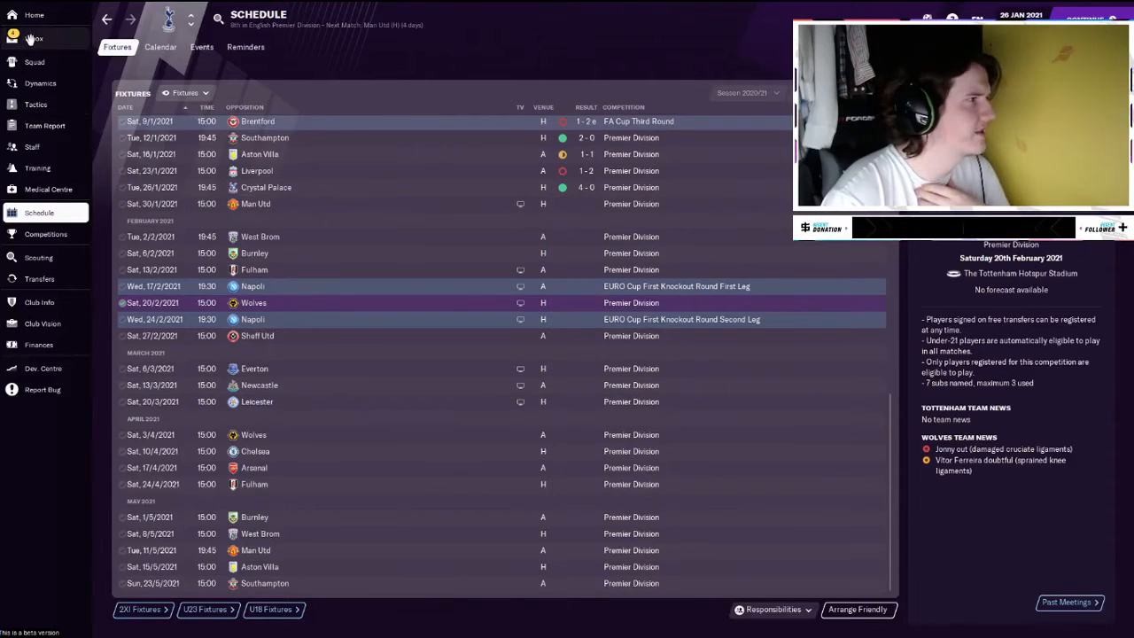
click(34, 38)
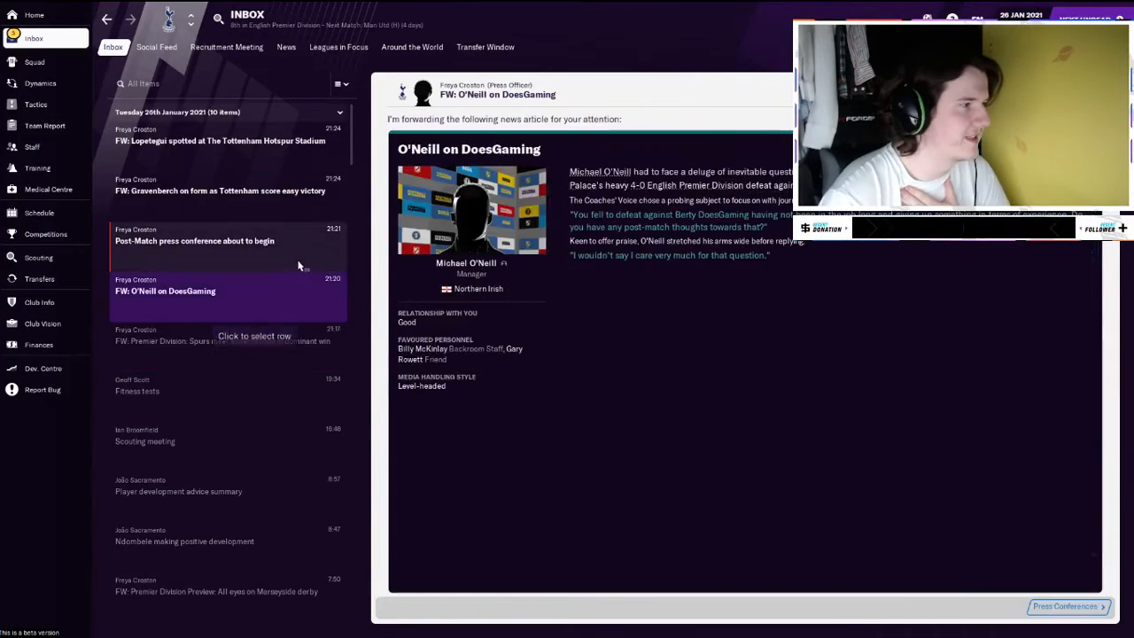